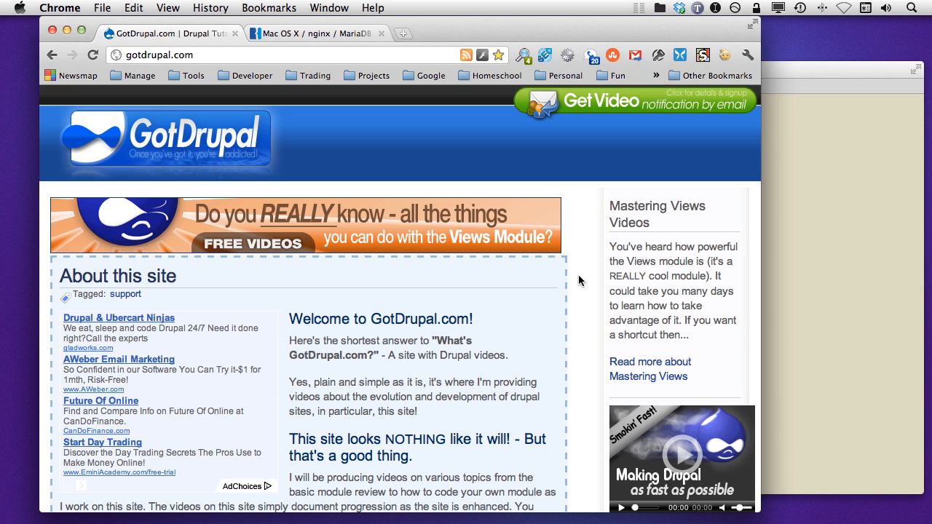
mouse_move(583, 279)
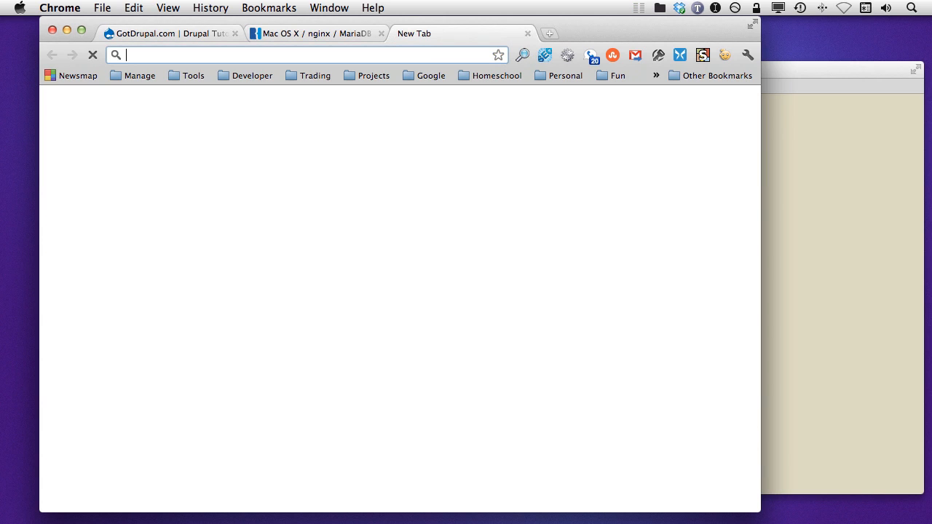
Search for homebrew, then view the nginx/MariaDB guide and select 'nginx' in its title.
type("home")
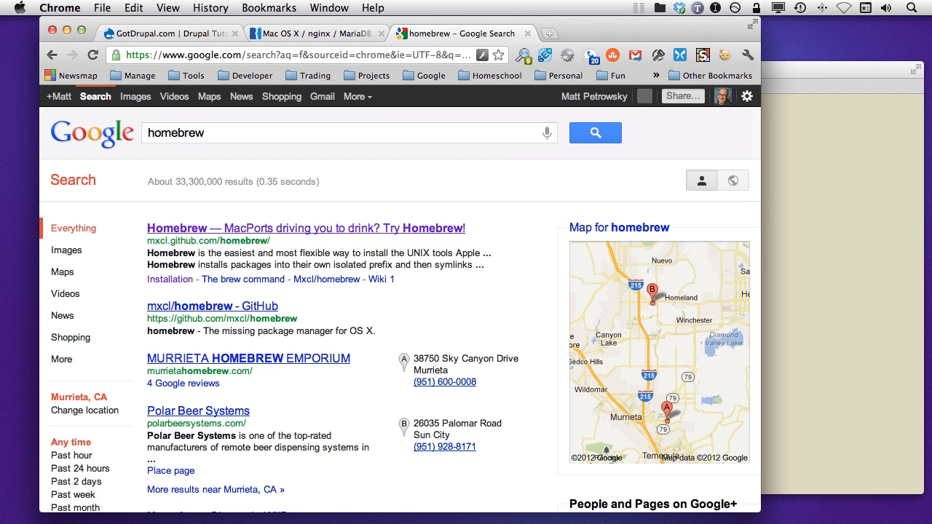
left_click(306, 228)
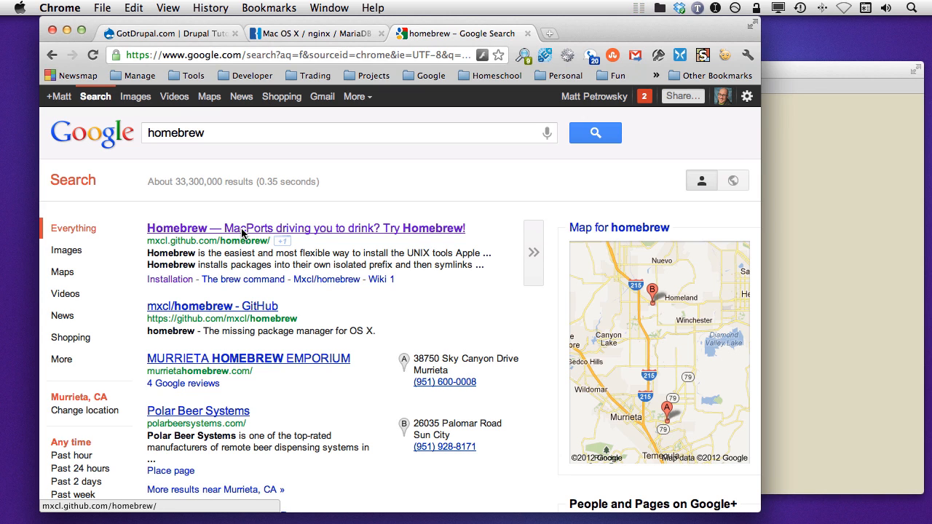
left_click(315, 33)
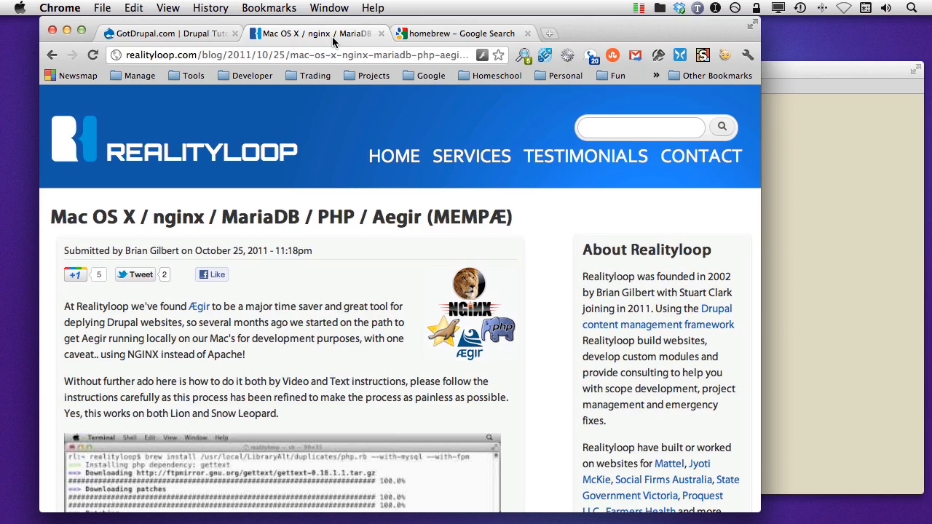
mouse_move(298, 192)
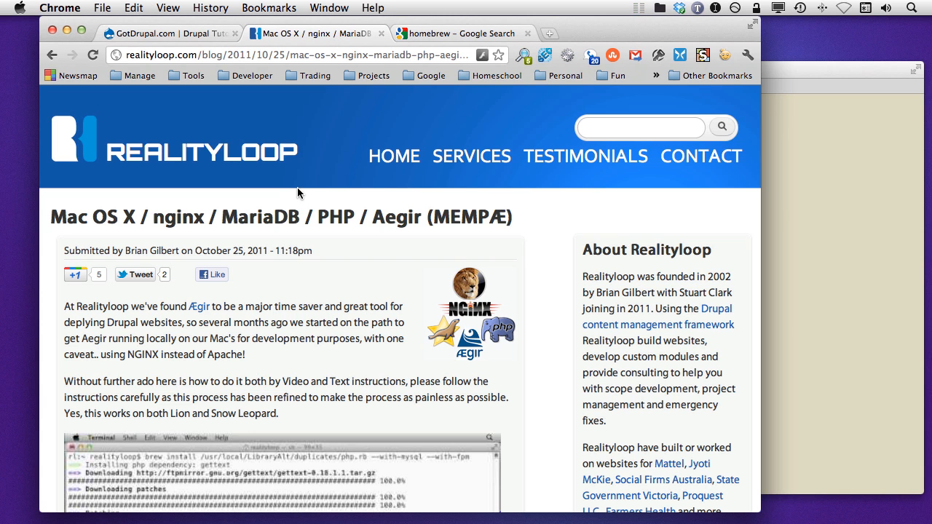
mouse_move(303, 212)
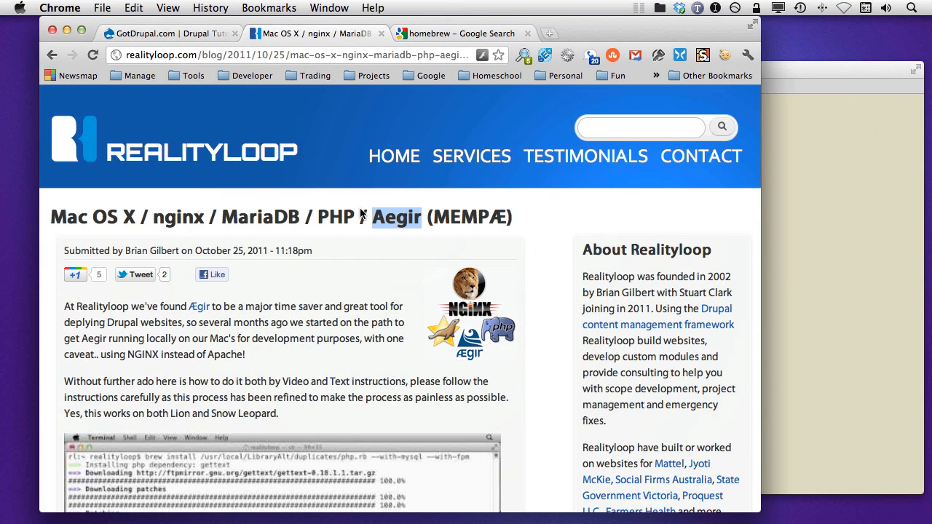
mouse_move(393, 241)
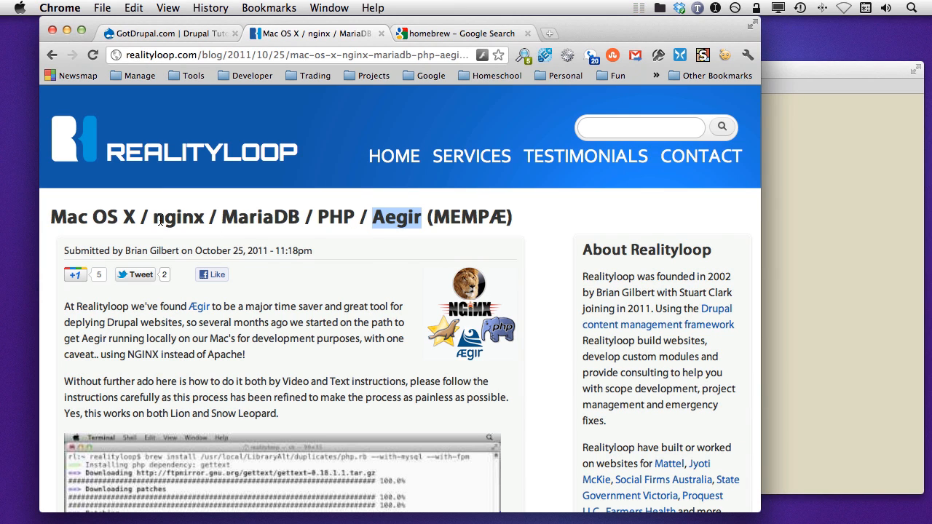
double_click(178, 217)
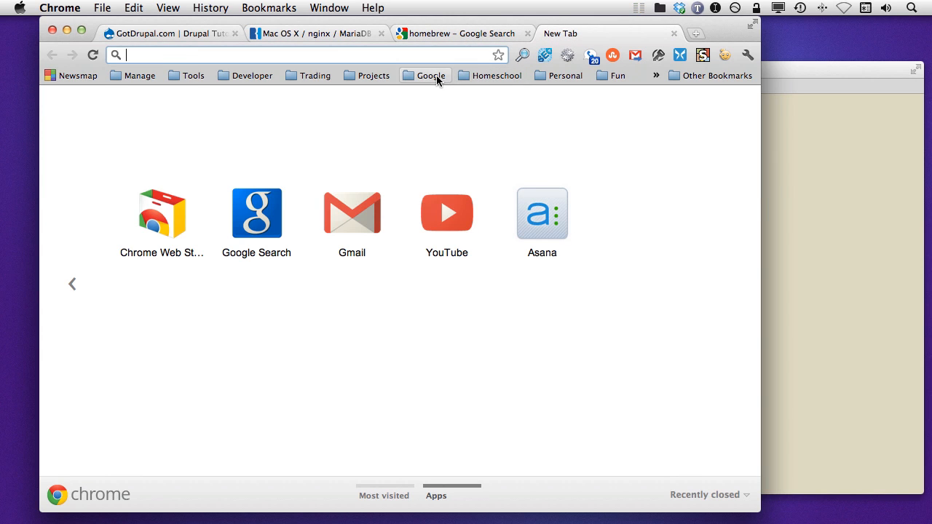
Load omega8.cc in the new tab, then switch back to the GotDrupal page.
type("omega")
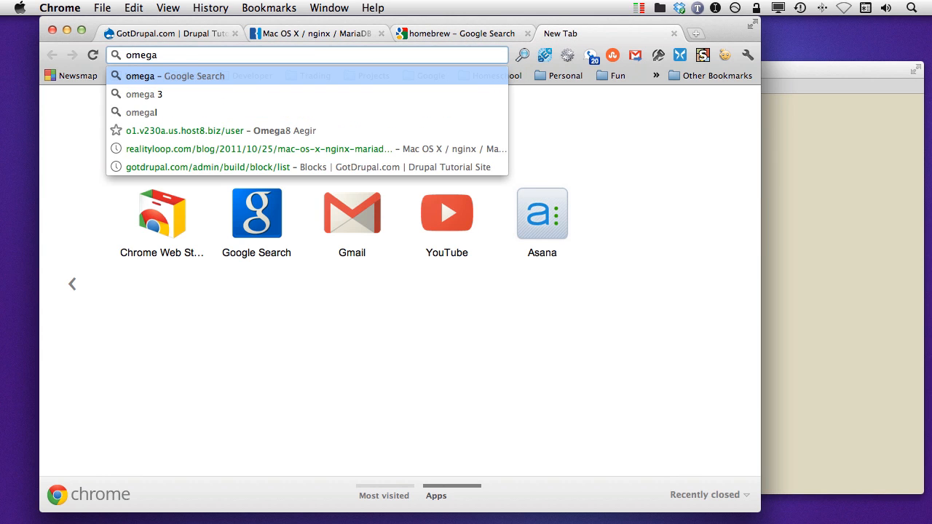
type("8.cc")
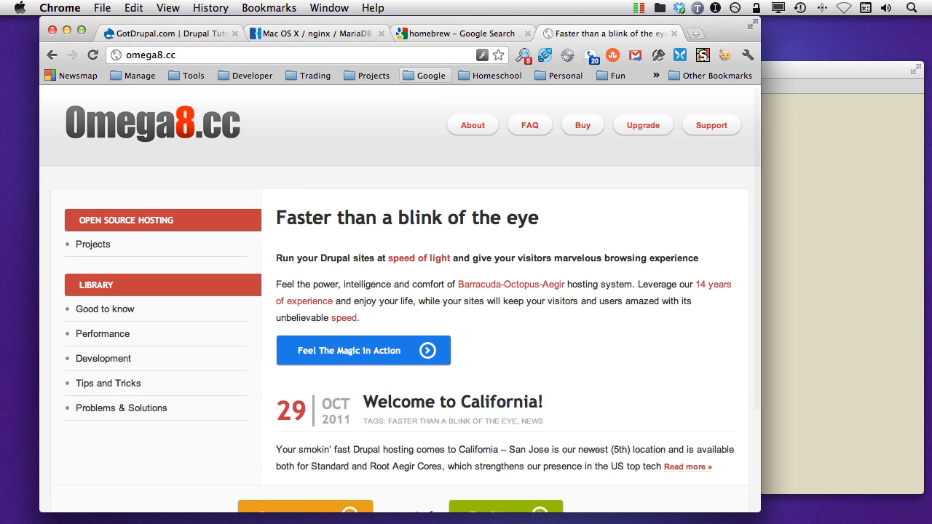
mouse_move(455, 295)
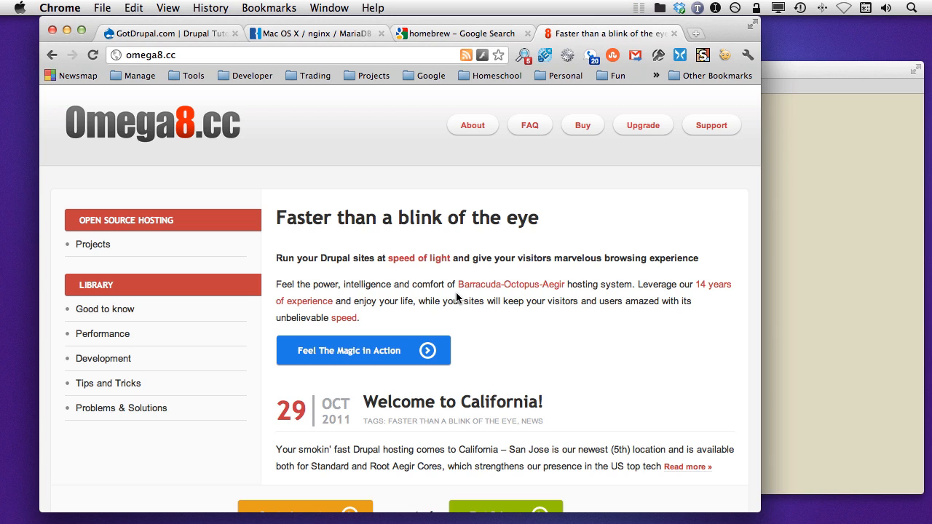
mouse_move(321, 233)
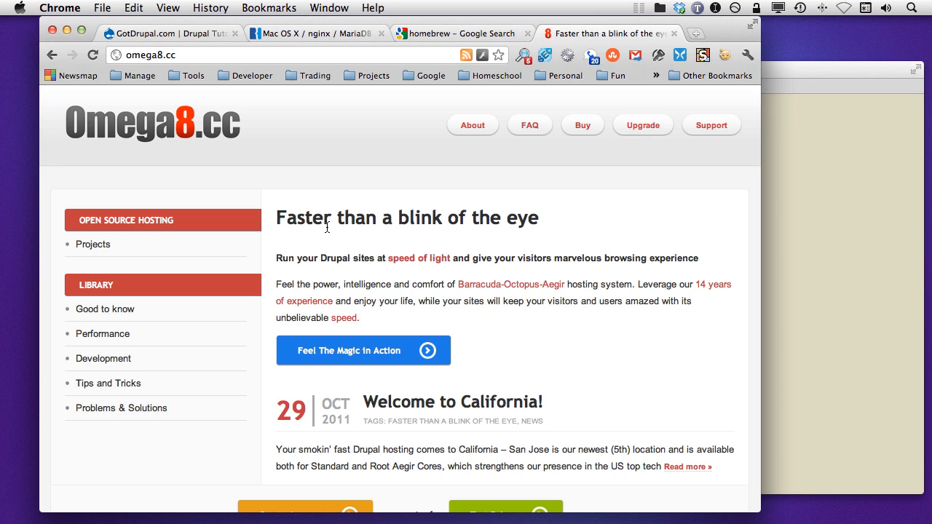
left_click(173, 33)
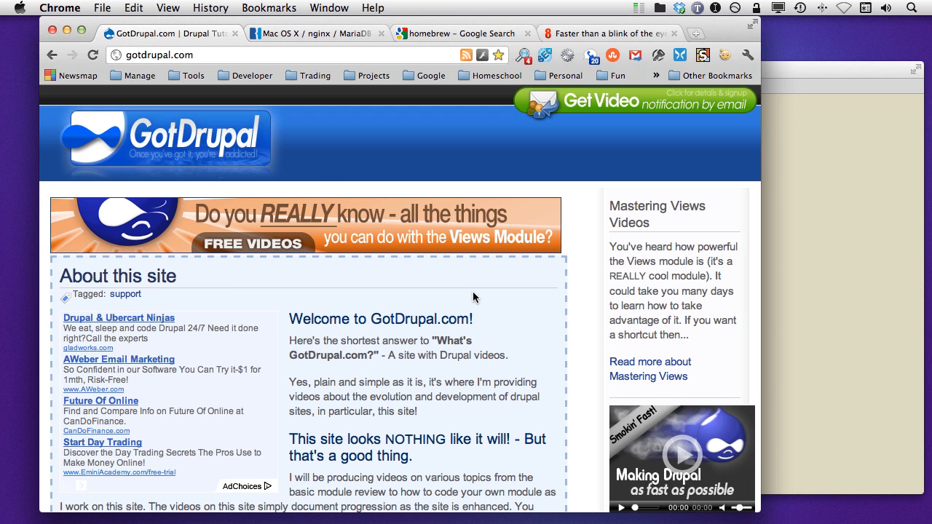
mouse_move(318, 24)
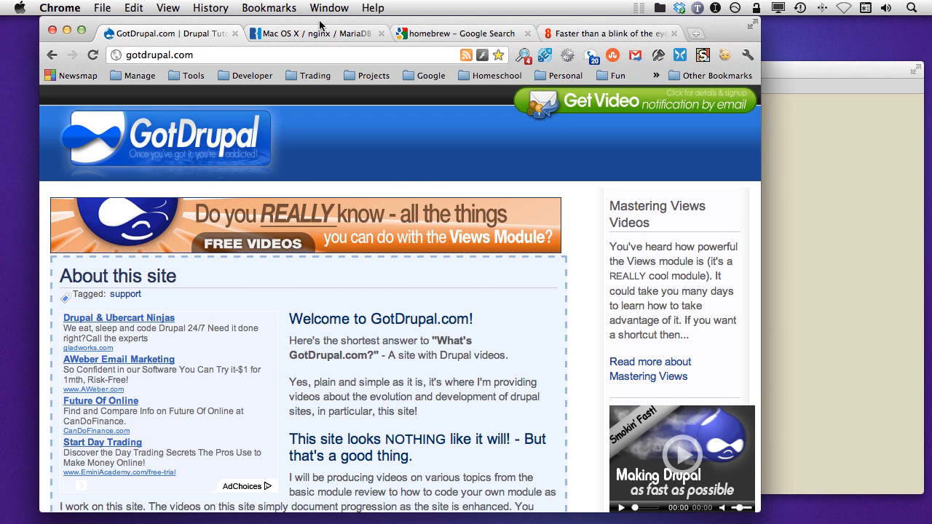
Switch back to the Mac OS X nginx/MariaDB/PHP/Aegir guide tab.
left_click(313, 33)
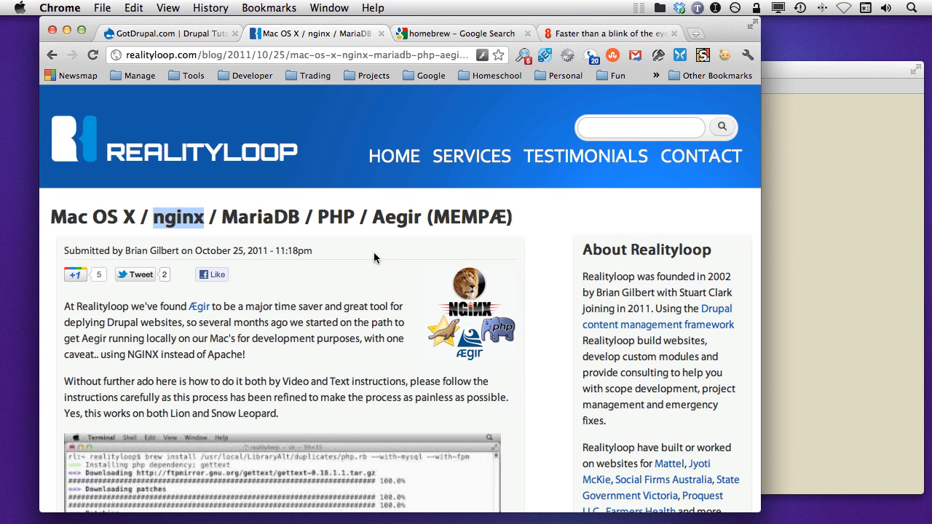
mouse_move(386, 368)
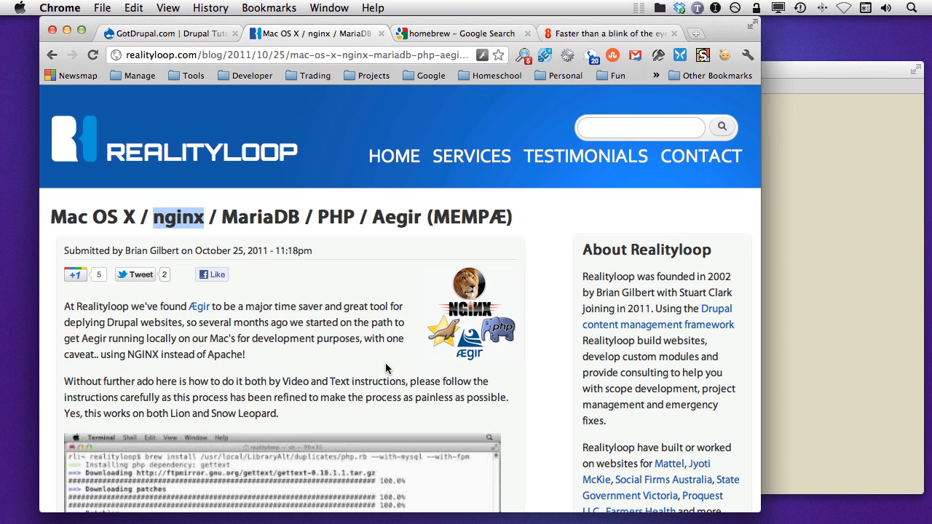
mouse_move(367, 357)
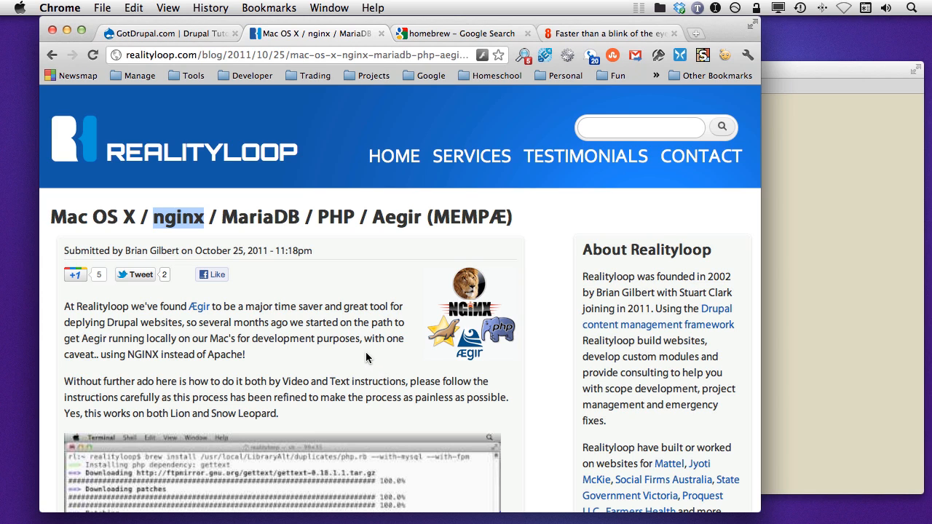
mouse_move(394, 368)
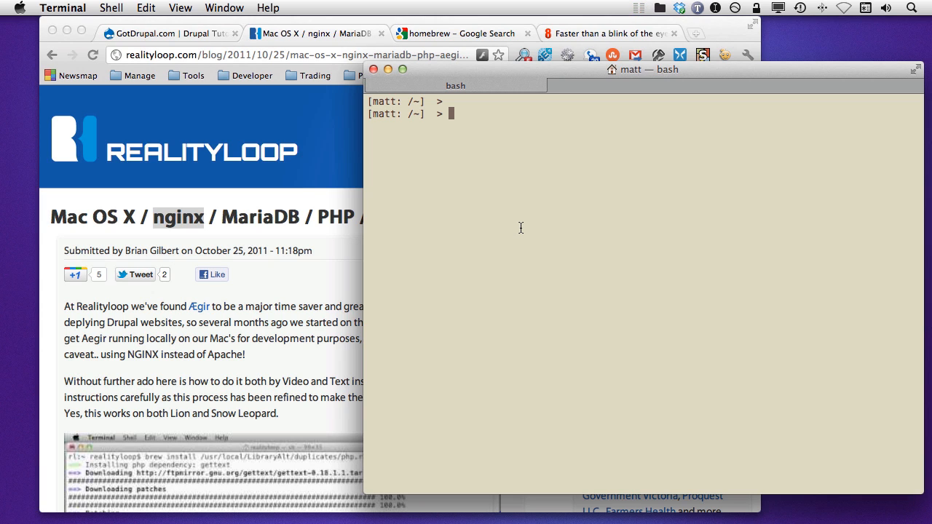
Try 'web start' and 'web stop' at the bash prompt, erasing each argument.
type("web")
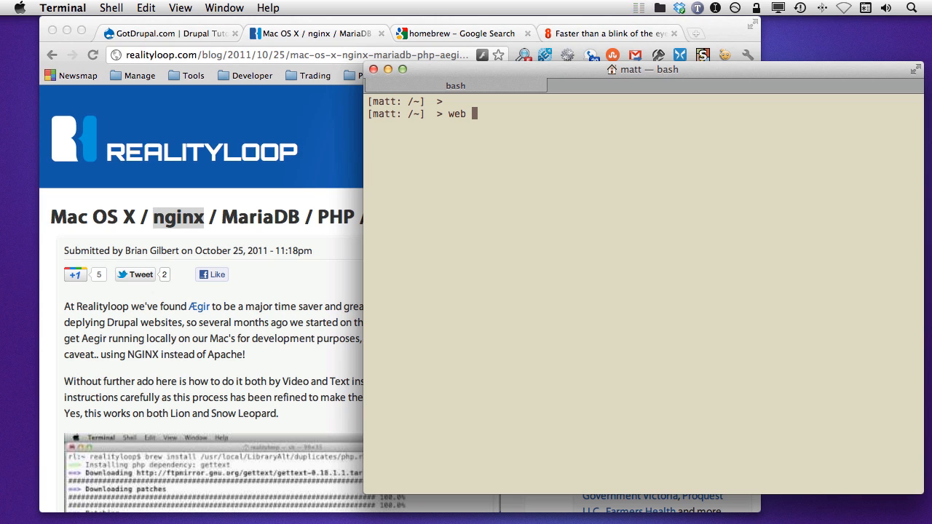
type("start")
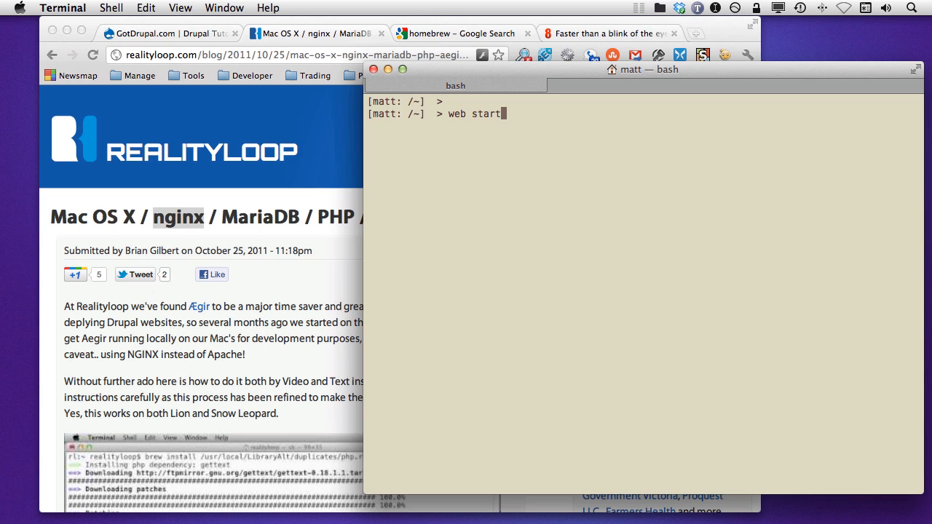
key("Backspace")
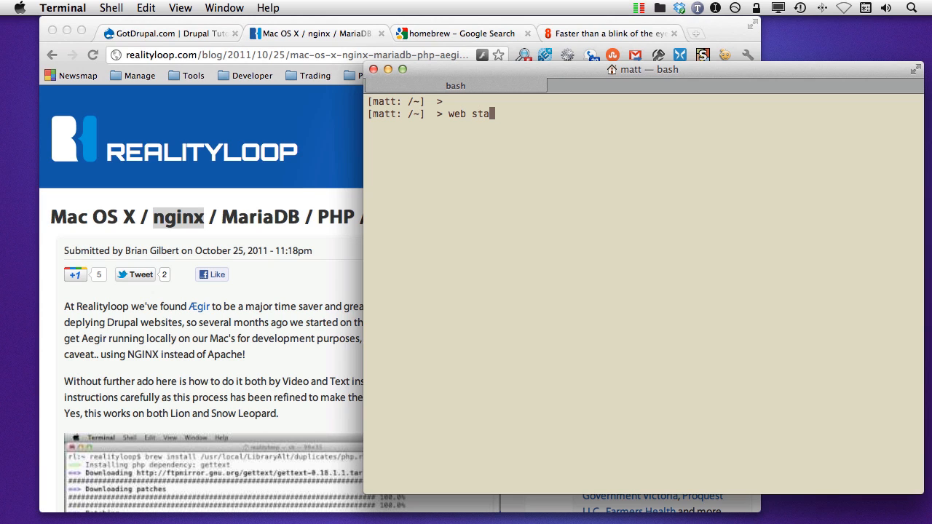
type("top")
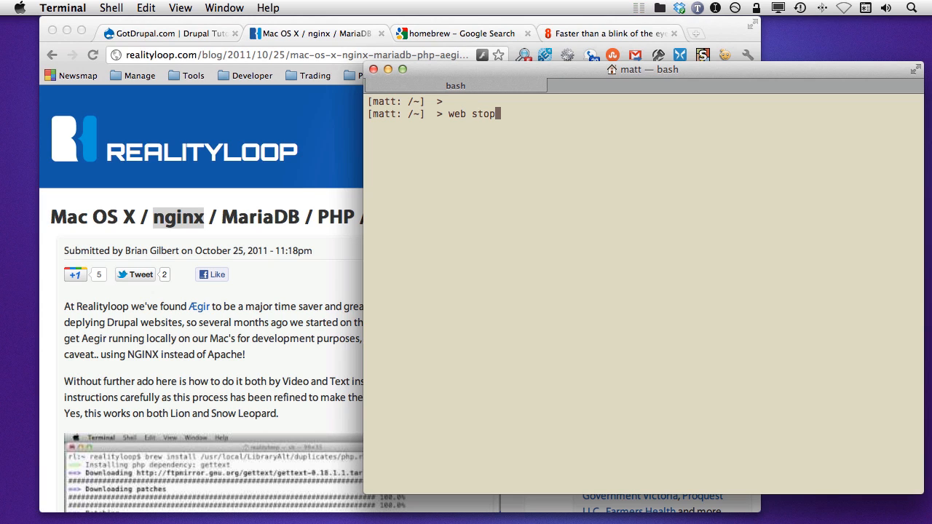
key("BackSpace")
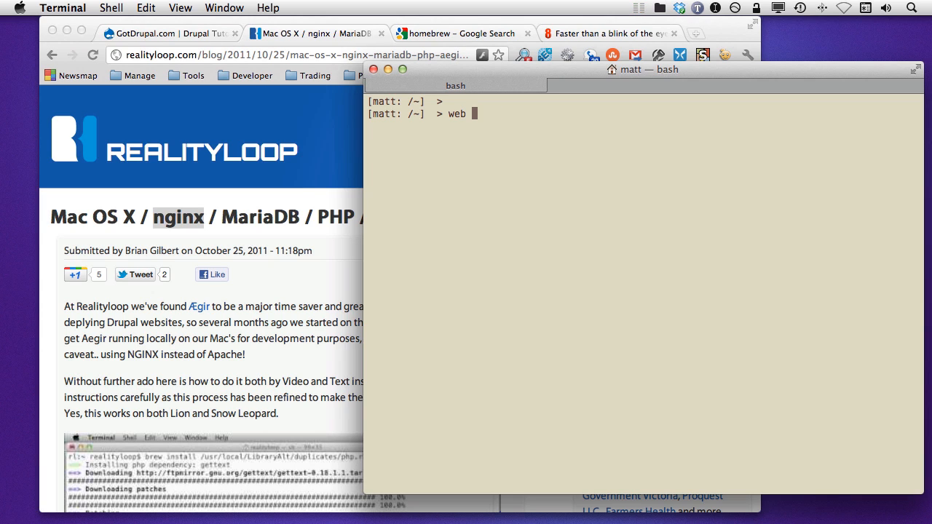
Try nginx restart/stop and php-fpm arguments, then clear back to a partial 'web' command.
type("n")
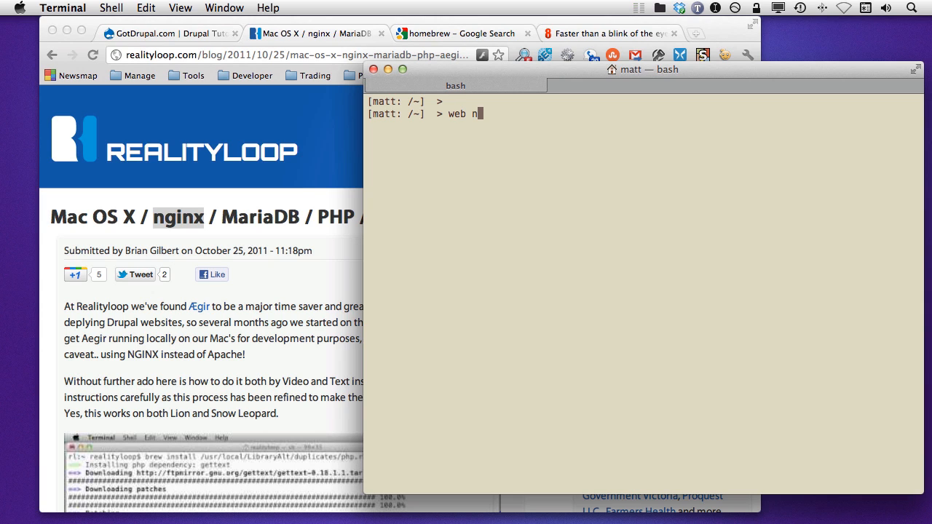
type("ginx")
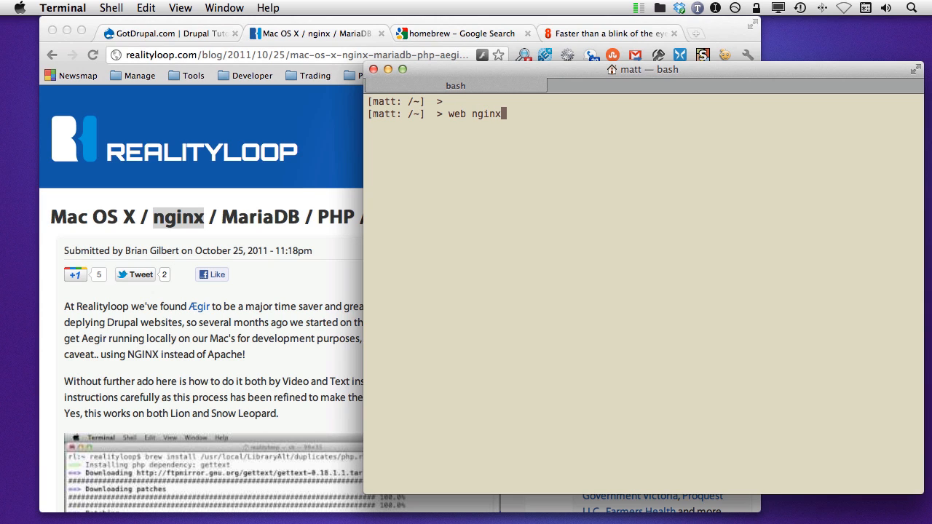
type("restart")
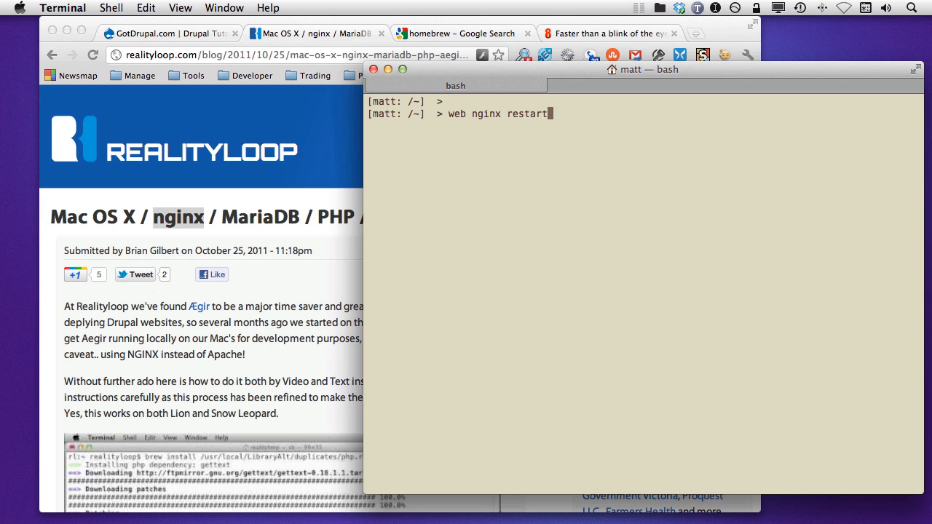
type("stop")
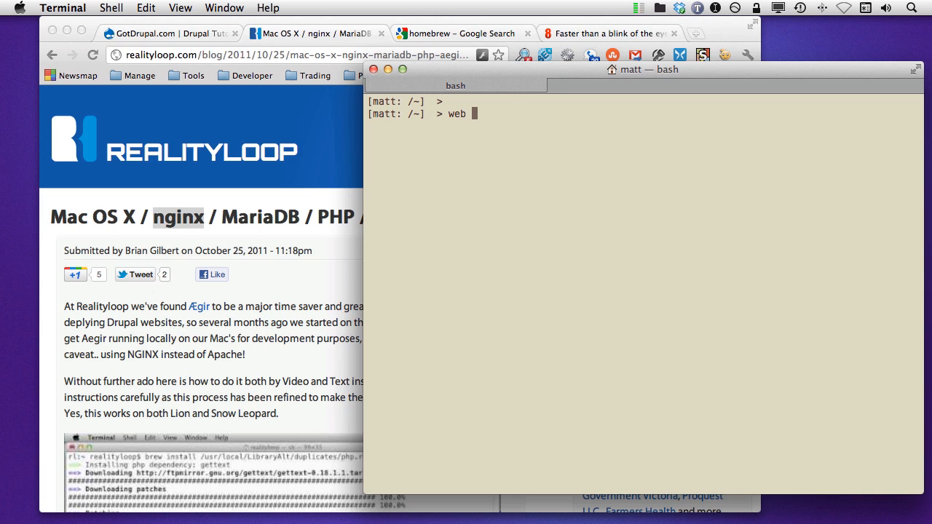
type("ph")
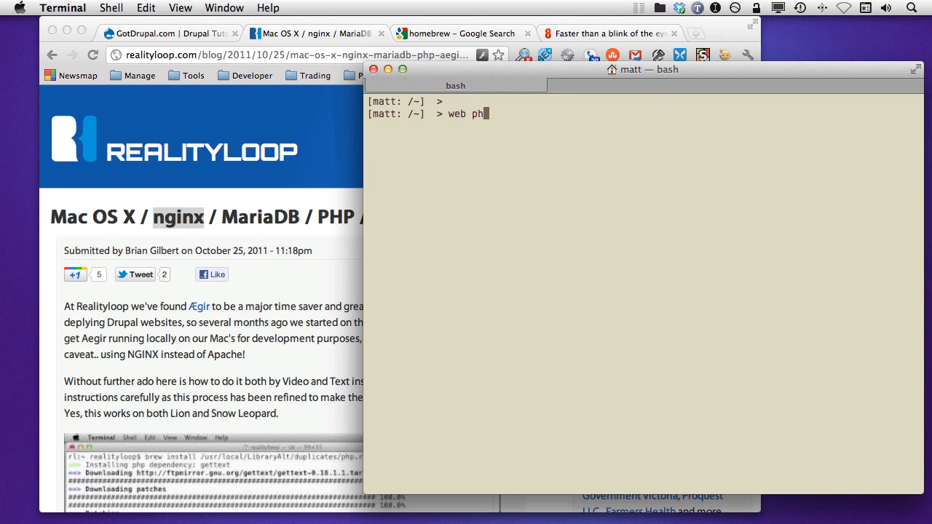
type("p-fm")
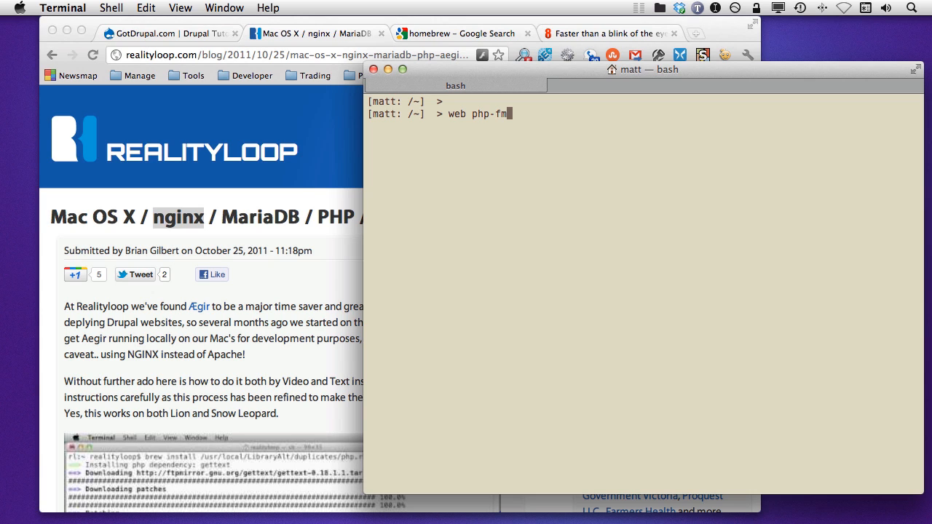
key("BackSpace")
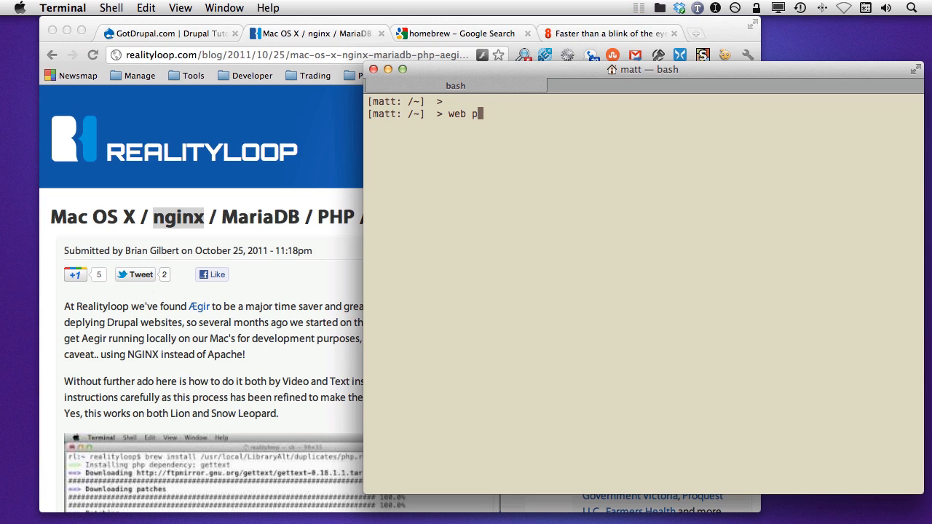
key("Backspace")
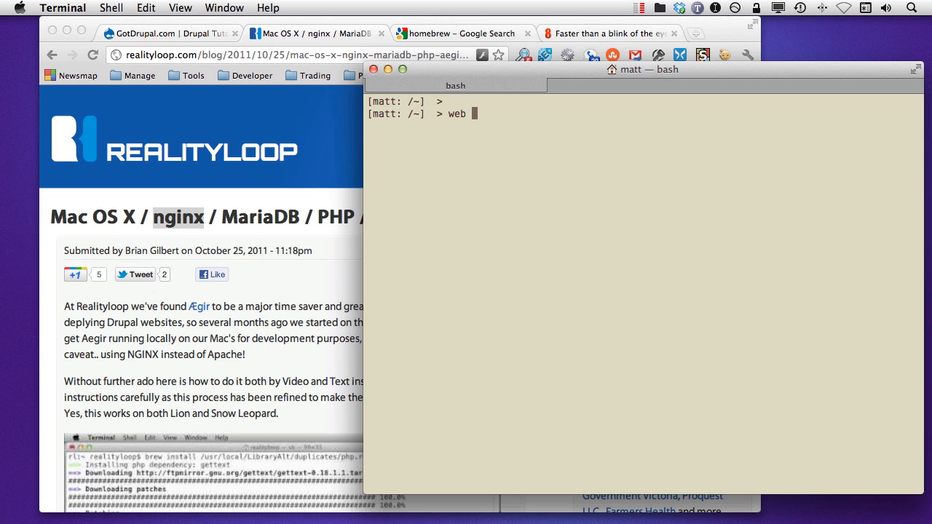
Run 'web start' and submit the sudo password so MySQL, php-fpm and nginx start.
type("stat")
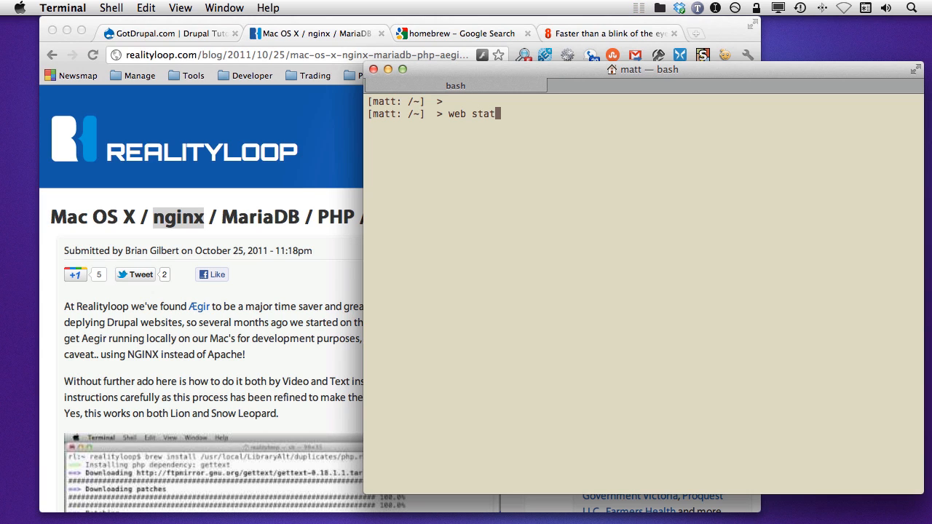
key("Return")
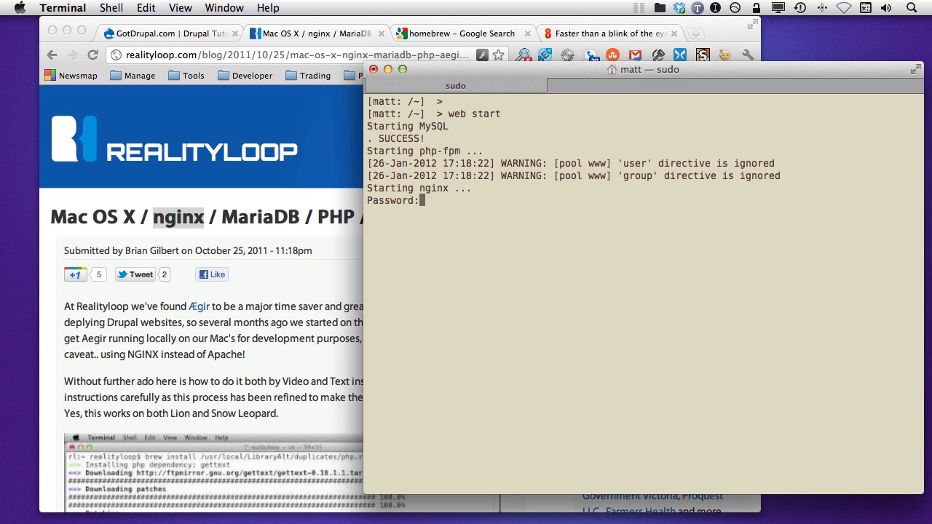
key("Return")
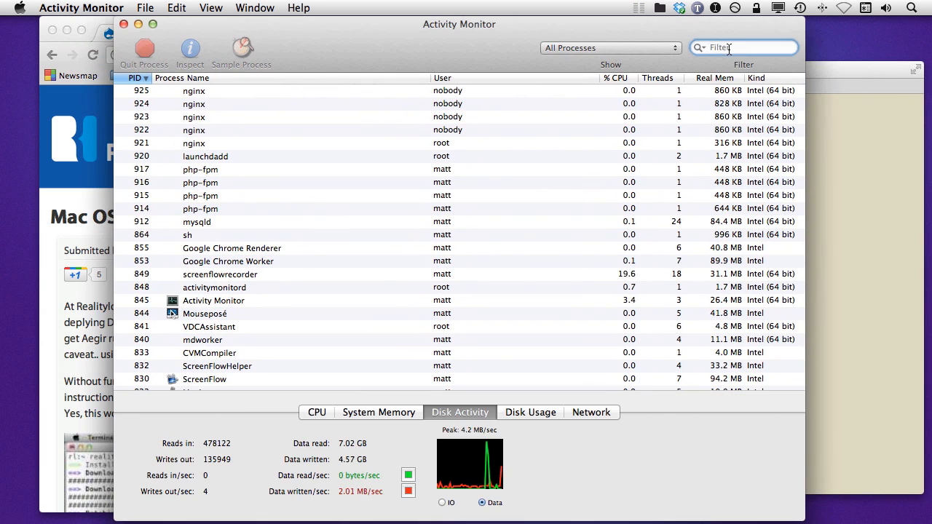
Filter Activity Monitor for php, sort by PID, then filter down to mysqld.
type("php")
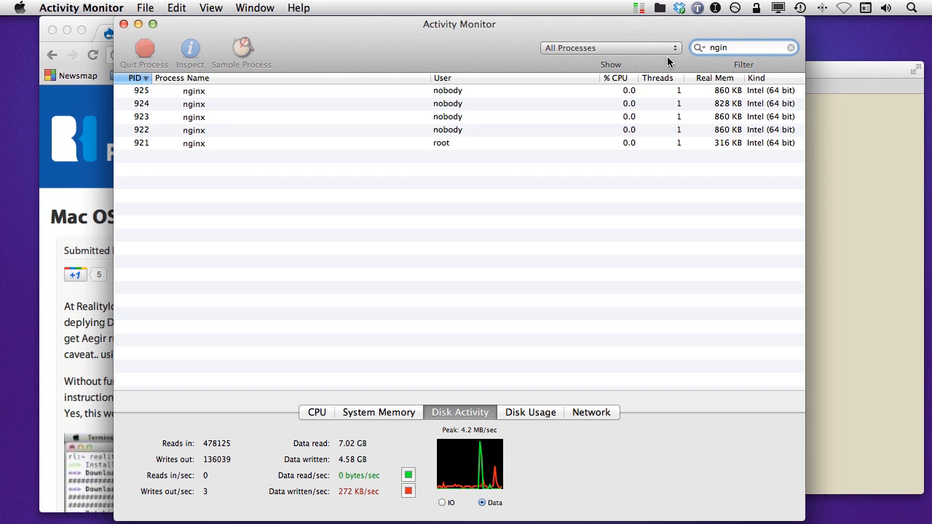
left_click(133, 78)
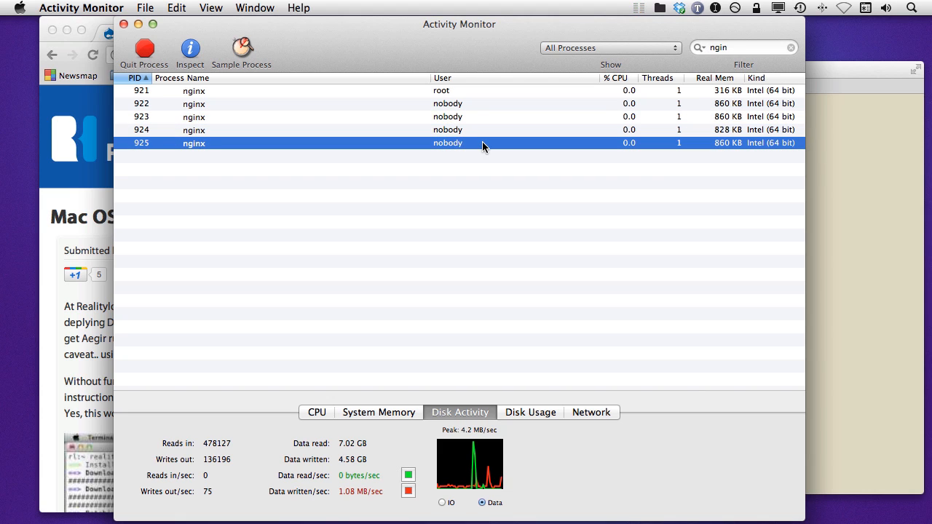
mouse_move(446, 155)
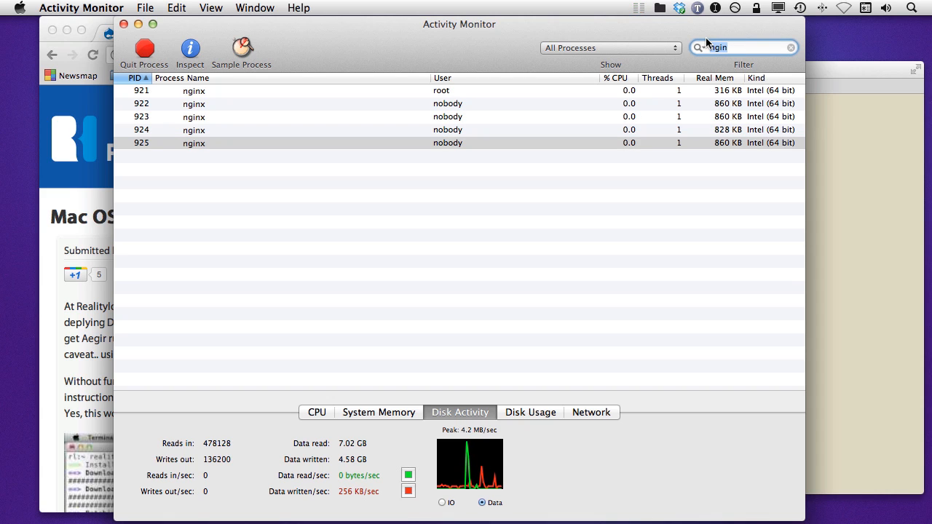
type("mar")
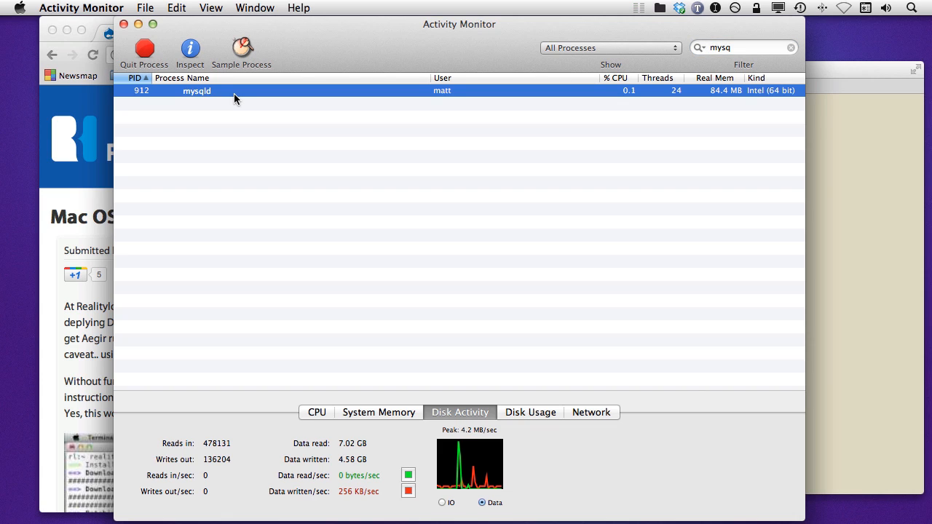
mouse_move(340, 118)
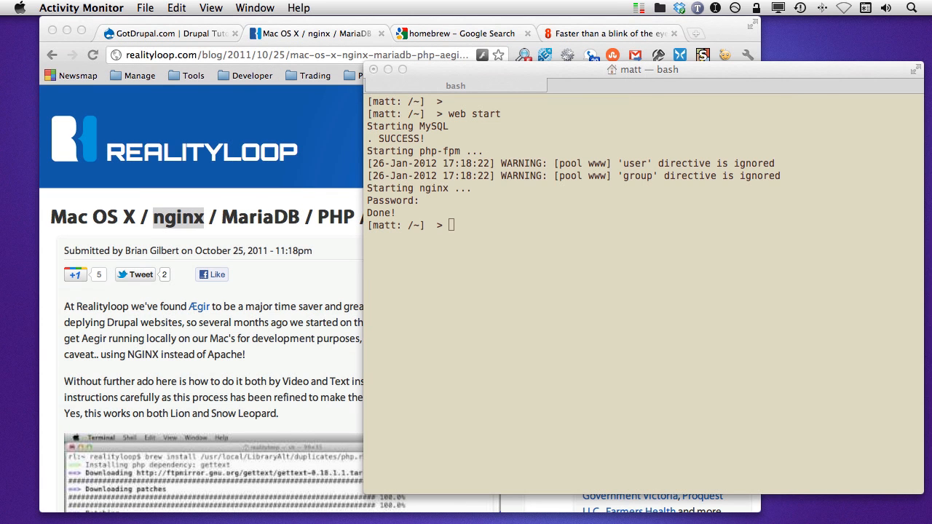
Return to the bash session and enter 'web conf' to open the server configuration.
left_click(551, 302)
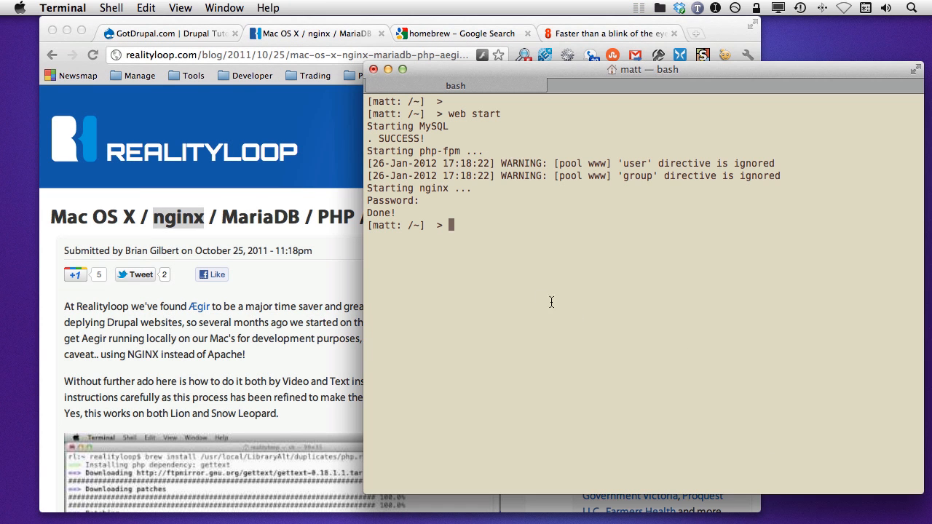
mouse_move(517, 289)
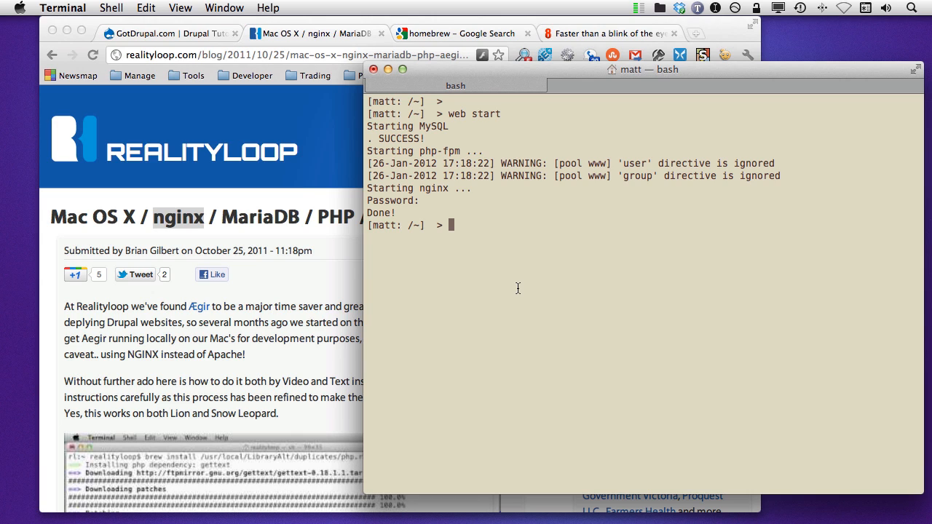
type("web")
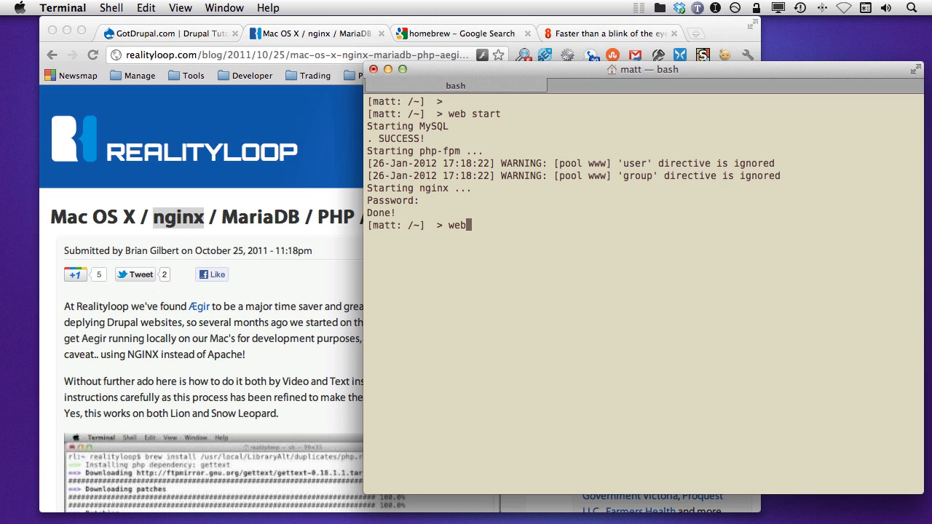
type("con")
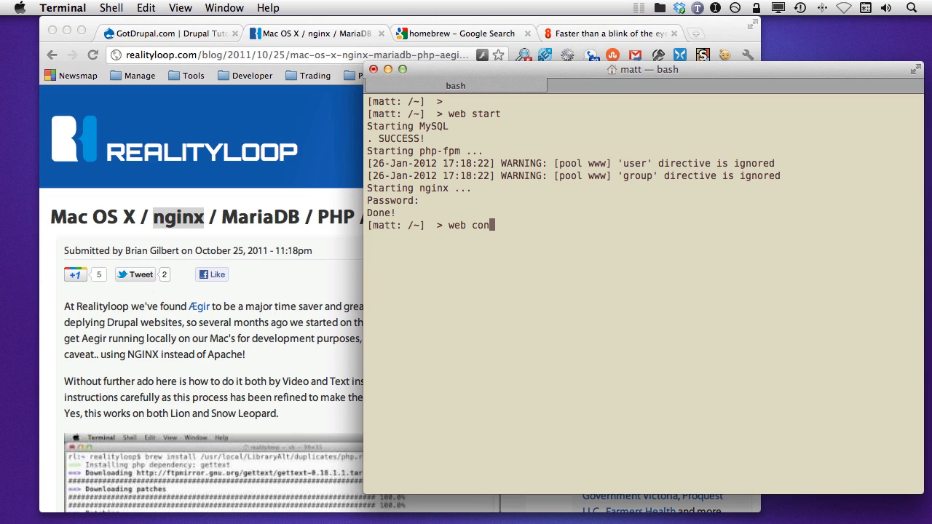
type("f")
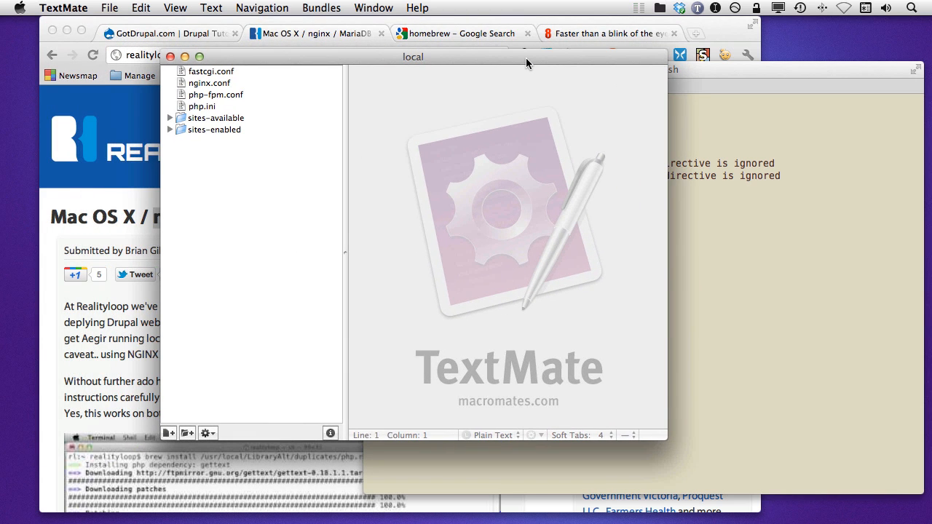
mouse_move(431, 160)
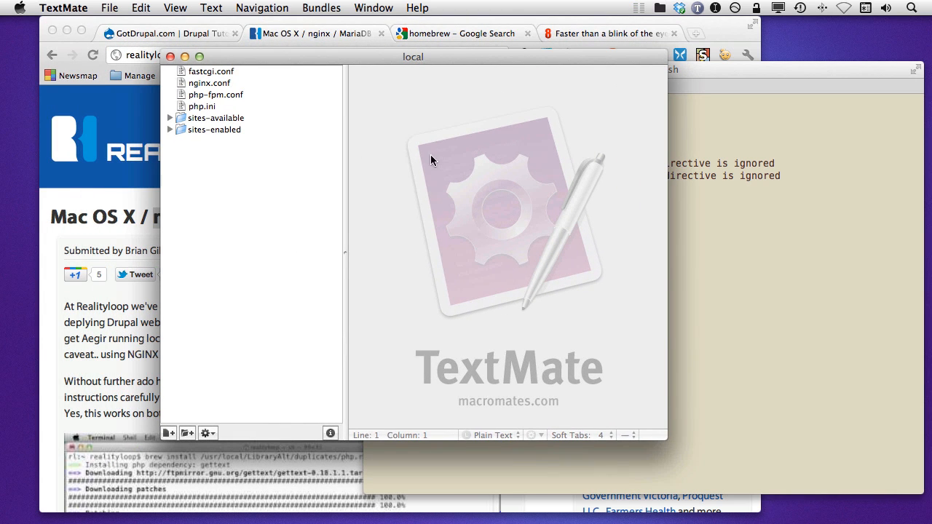
mouse_move(247, 119)
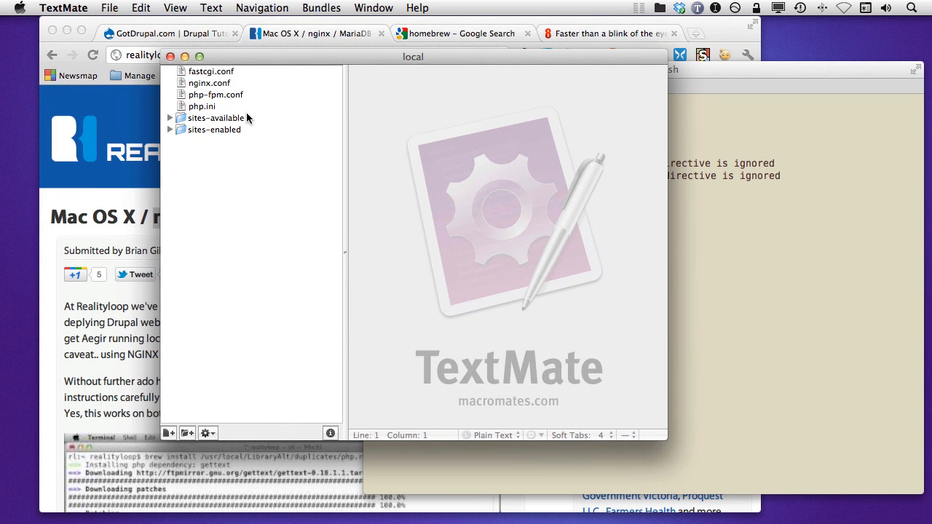
mouse_move(235, 83)
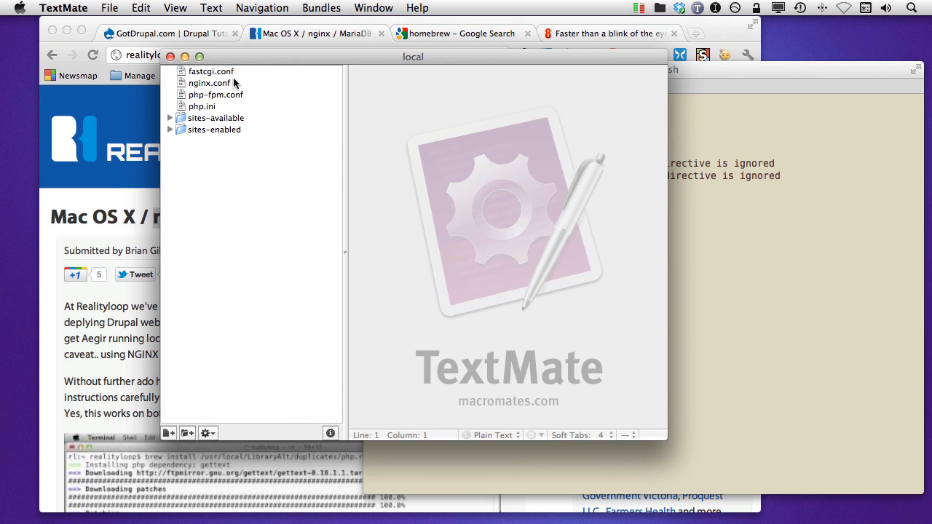
mouse_move(175, 137)
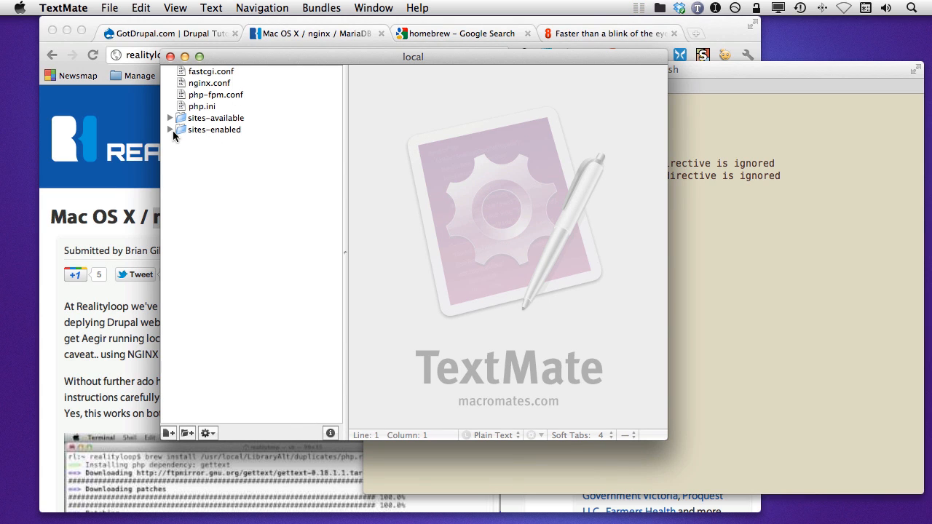
Expand sites-enabled and sites-available in the TextMate drawer and select sites-available.
left_click(169, 129)
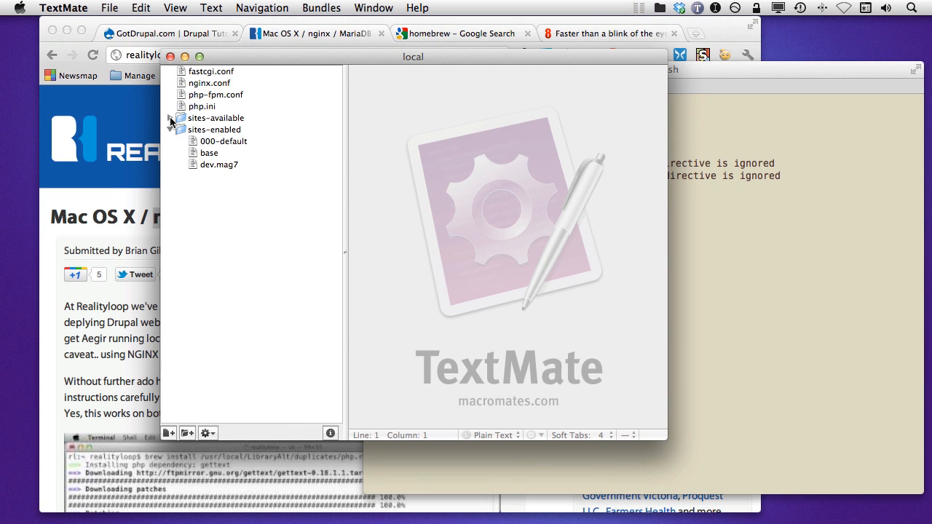
left_click(169, 118)
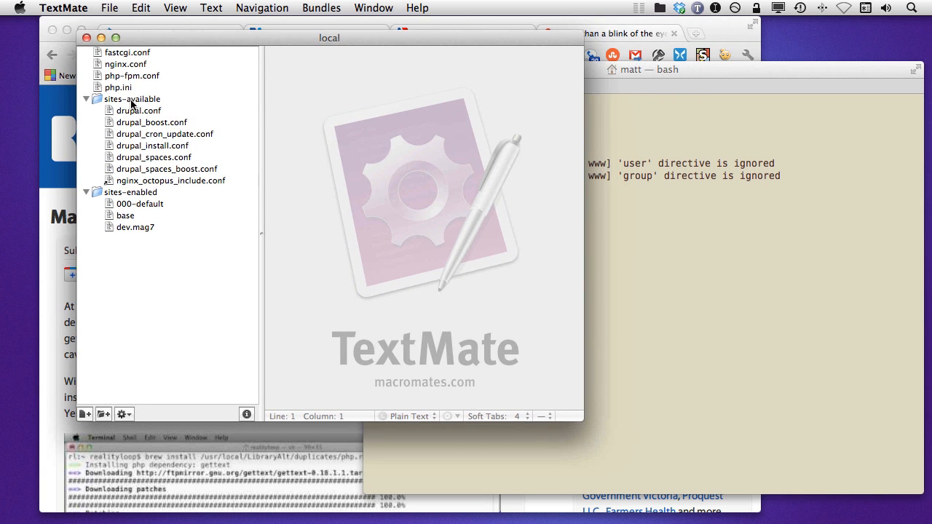
left_click(132, 99)
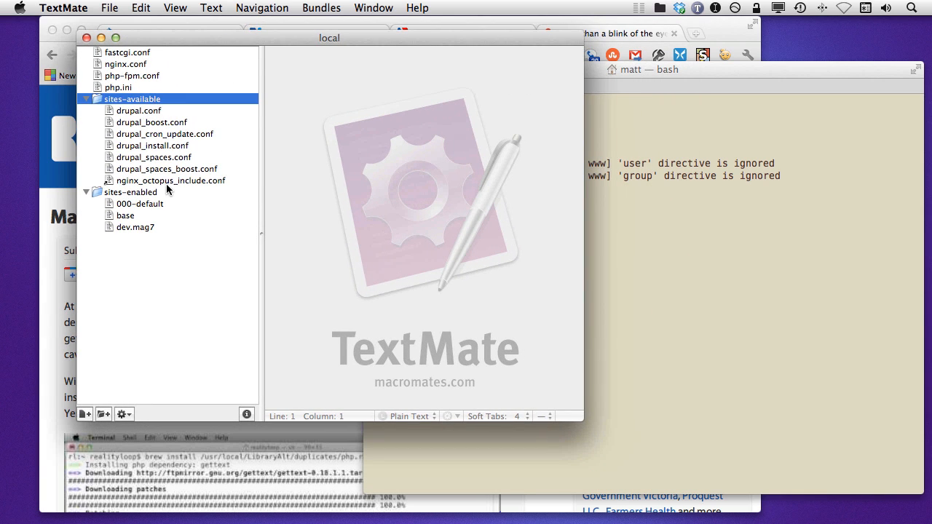
mouse_move(164, 117)
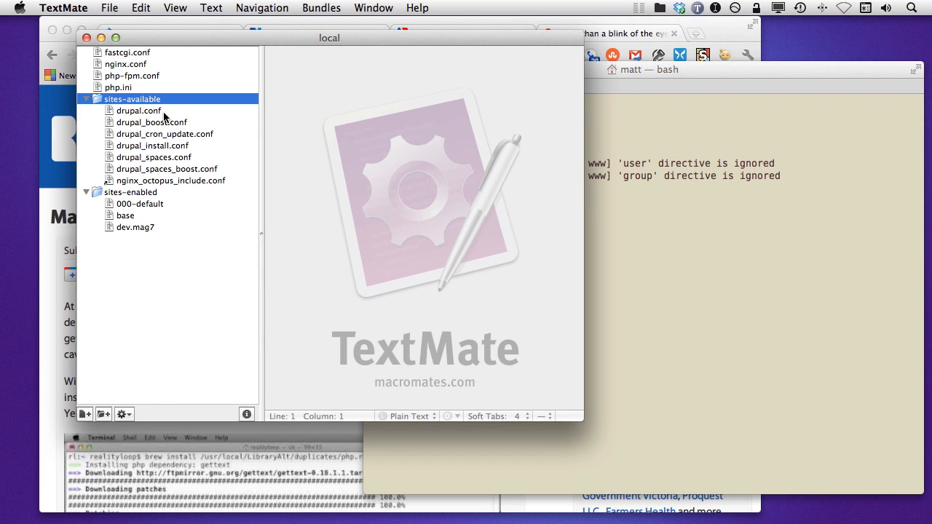
mouse_move(151, 203)
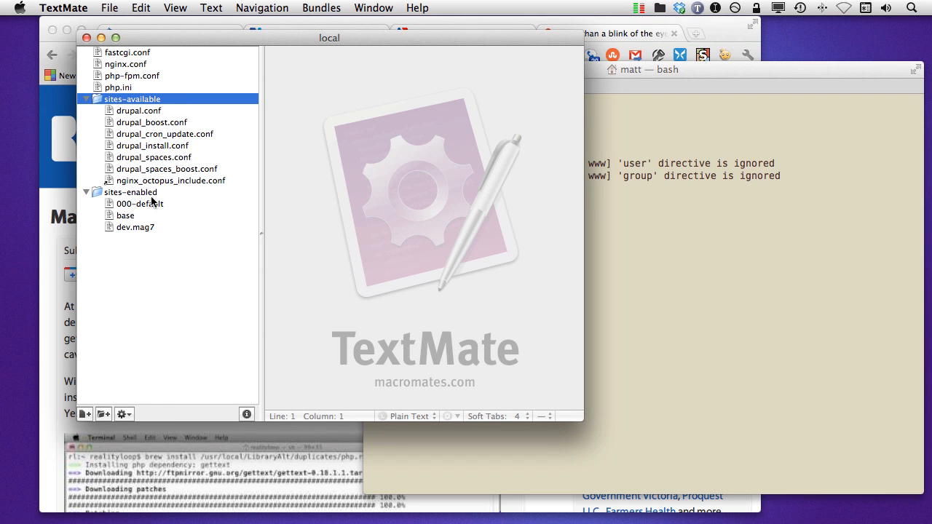
mouse_move(154, 213)
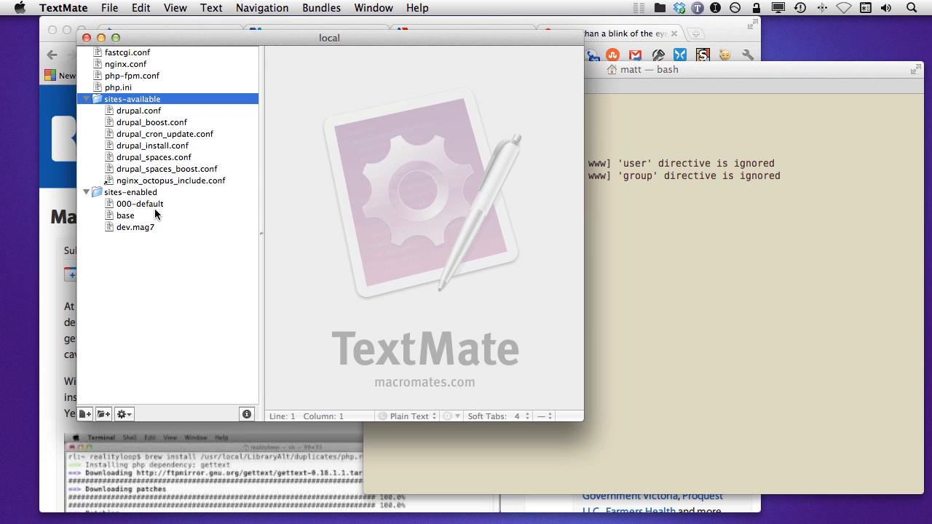
double_click(135, 227)
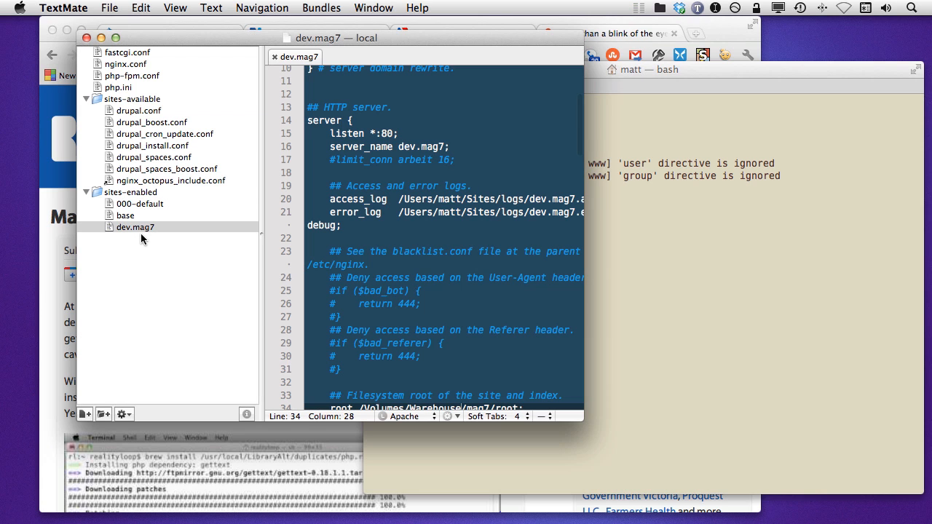
mouse_move(150, 221)
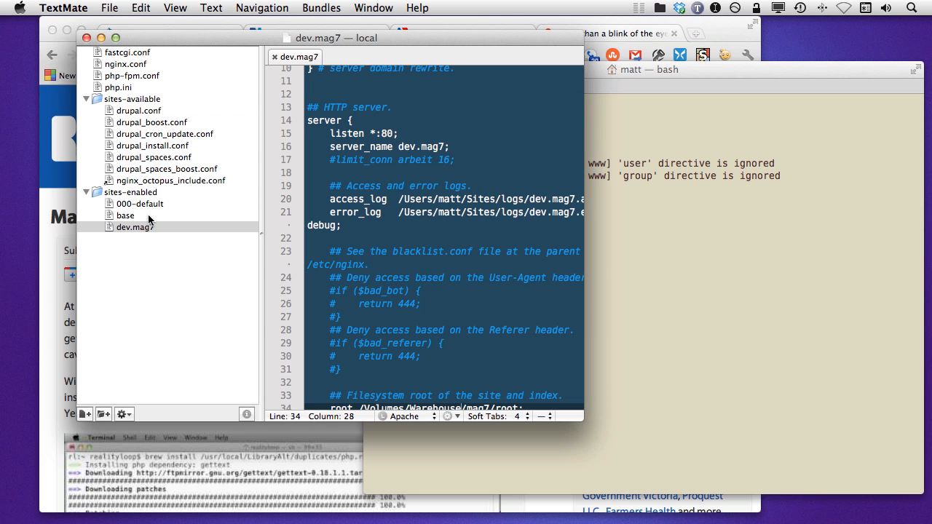
mouse_move(204, 207)
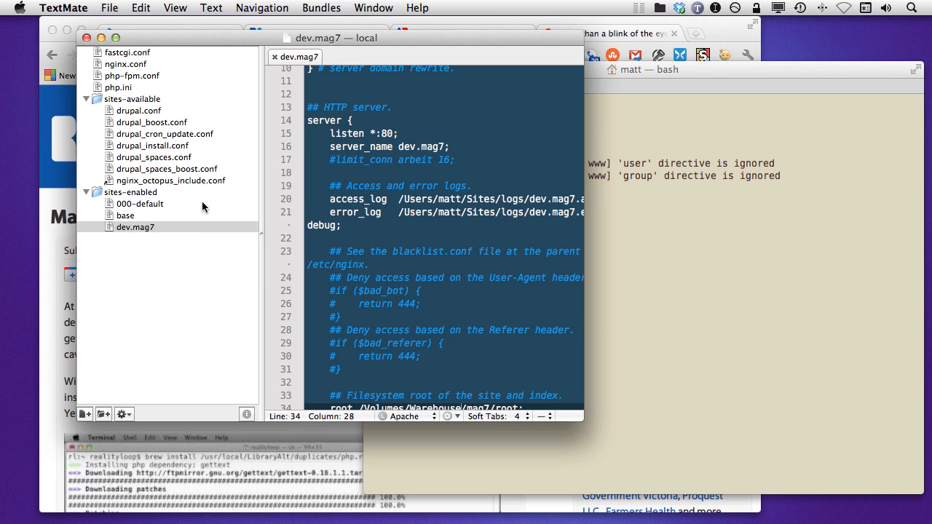
mouse_move(205, 207)
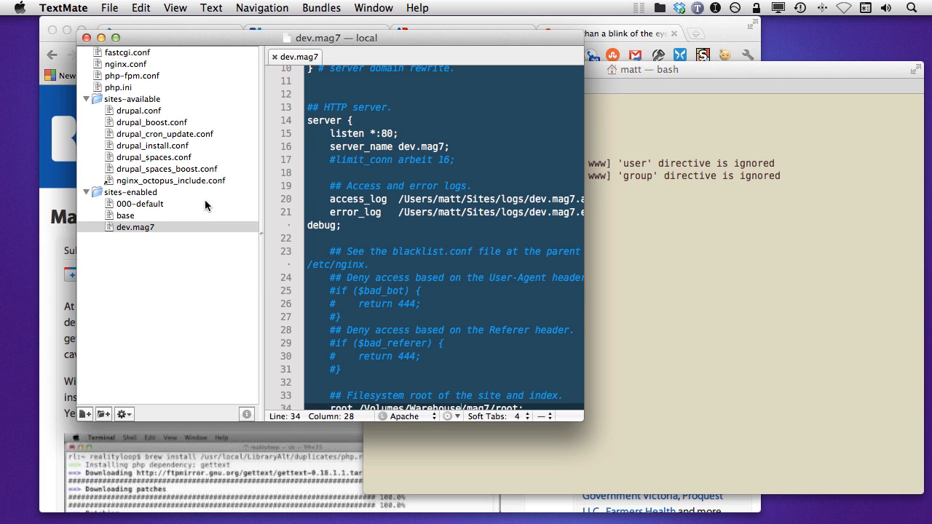
mouse_move(124, 187)
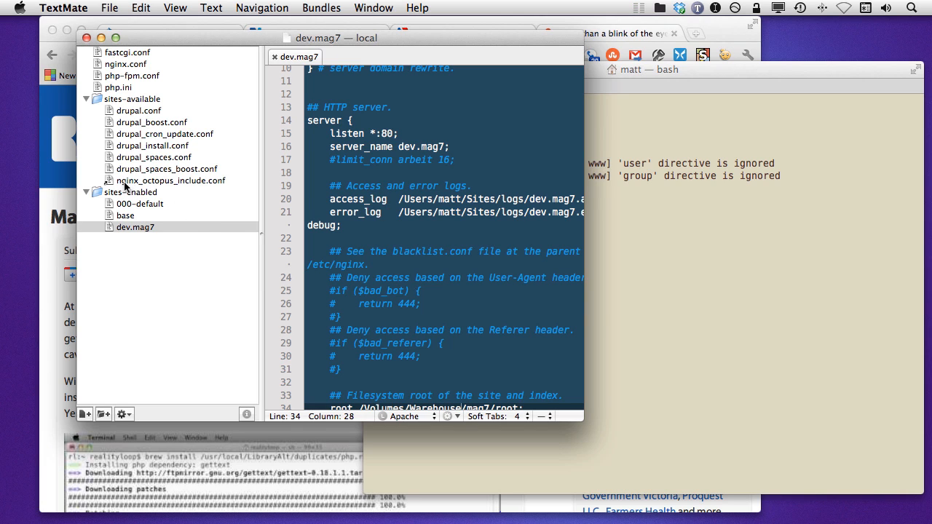
mouse_move(203, 186)
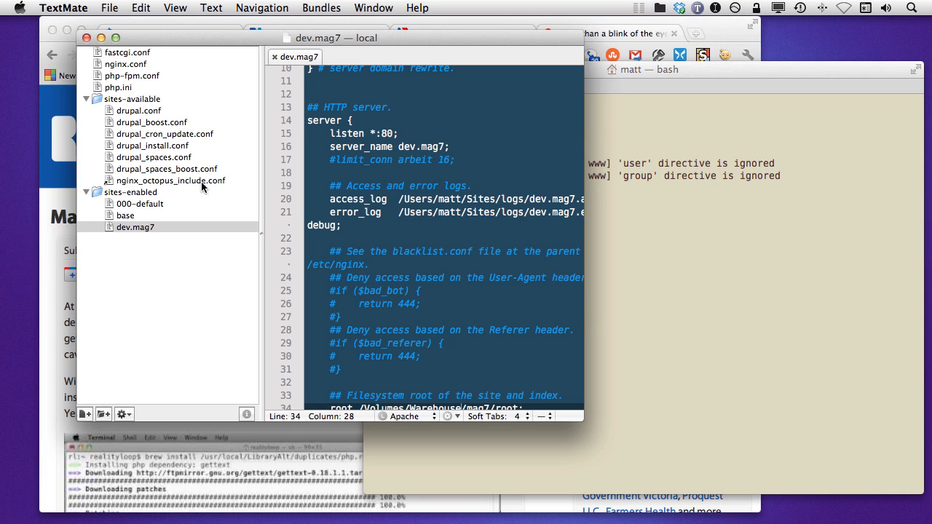
mouse_move(109, 206)
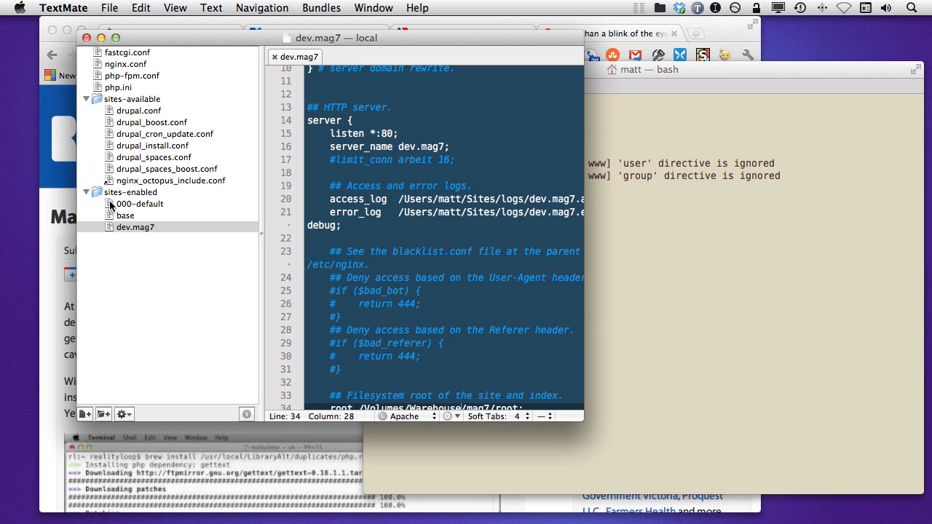
mouse_move(142, 207)
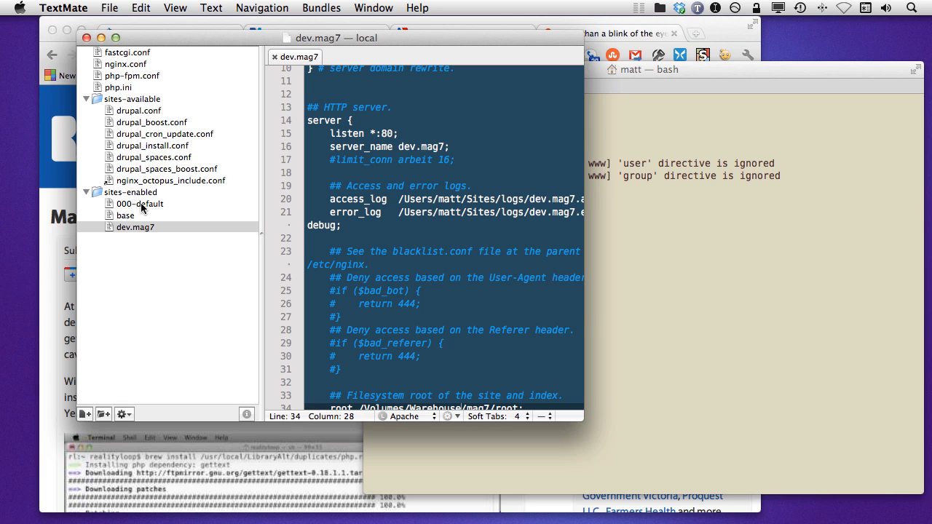
mouse_move(154, 230)
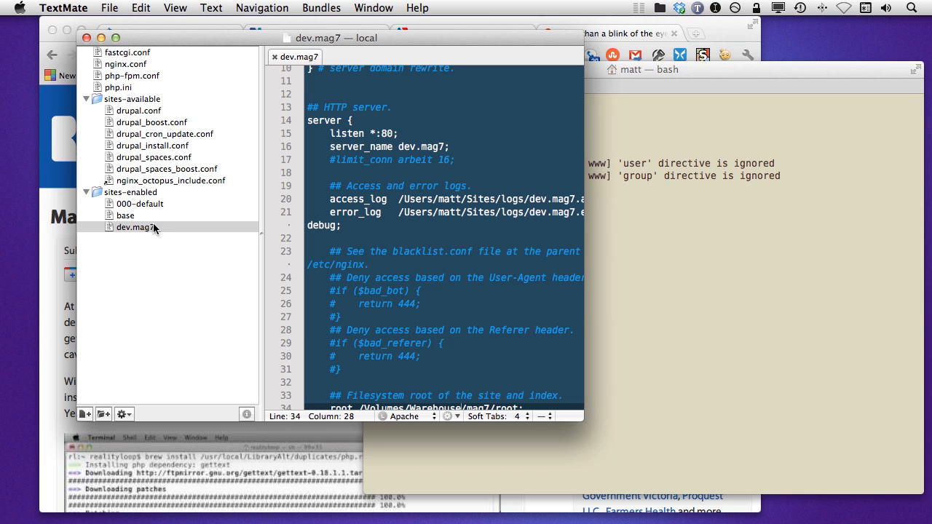
mouse_move(161, 62)
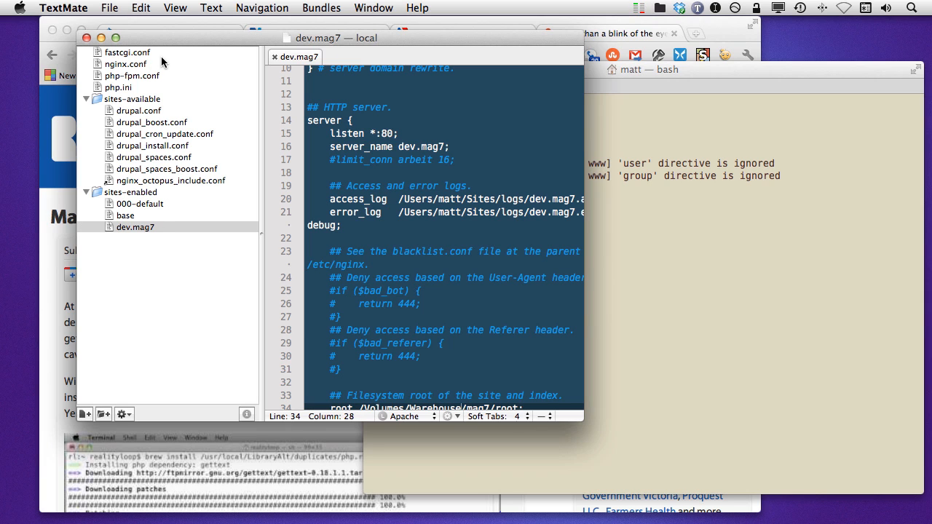
mouse_move(654, 298)
type("mate")
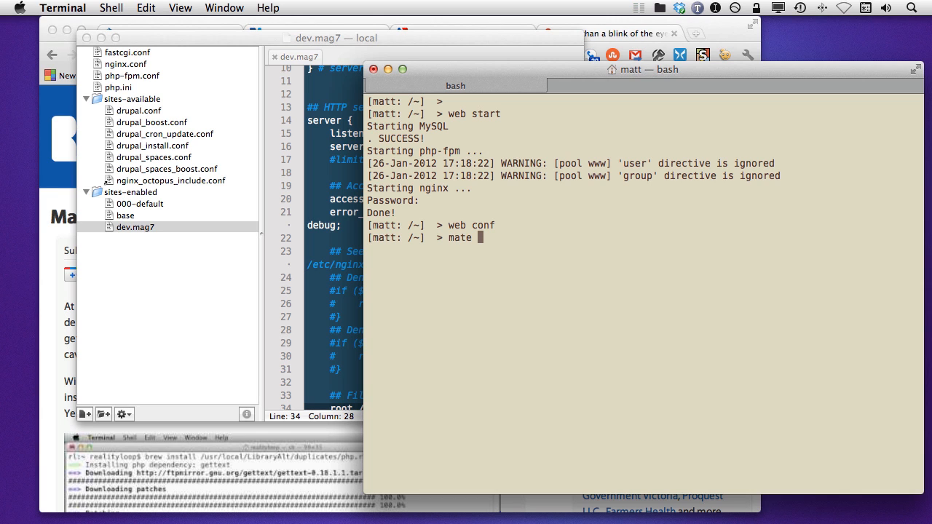
Run 'mate ~/bin/web' to open the web script in TextMate.
type("~/bin/")
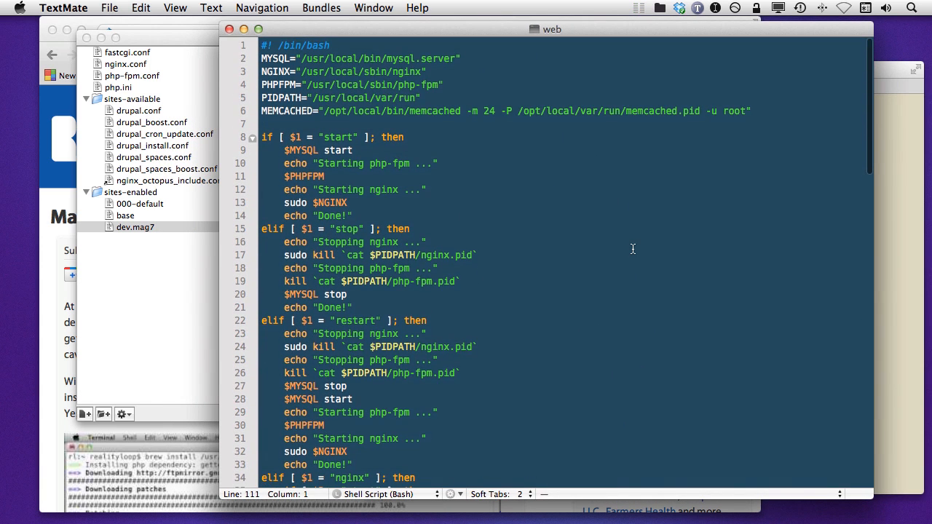
mouse_move(558, 249)
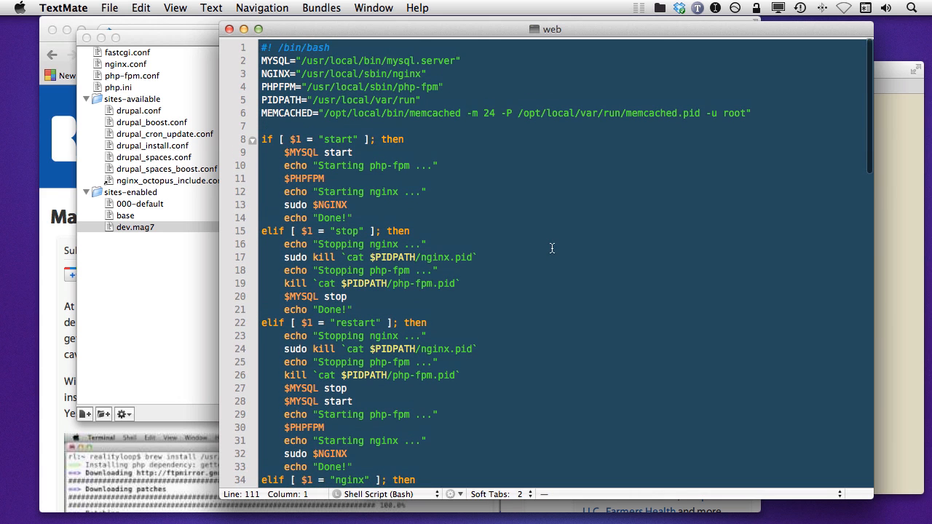
scroll("down", 3)
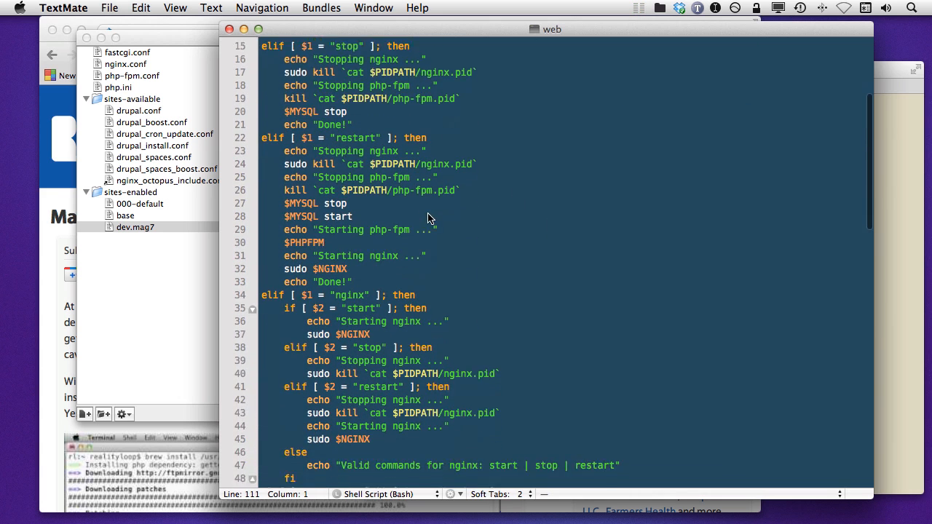
scroll("down", 3)
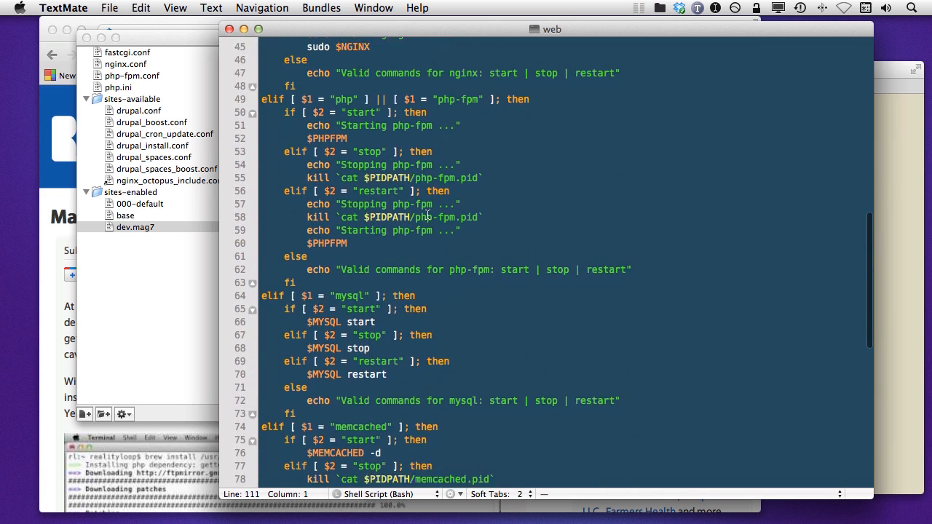
scroll("down", 3)
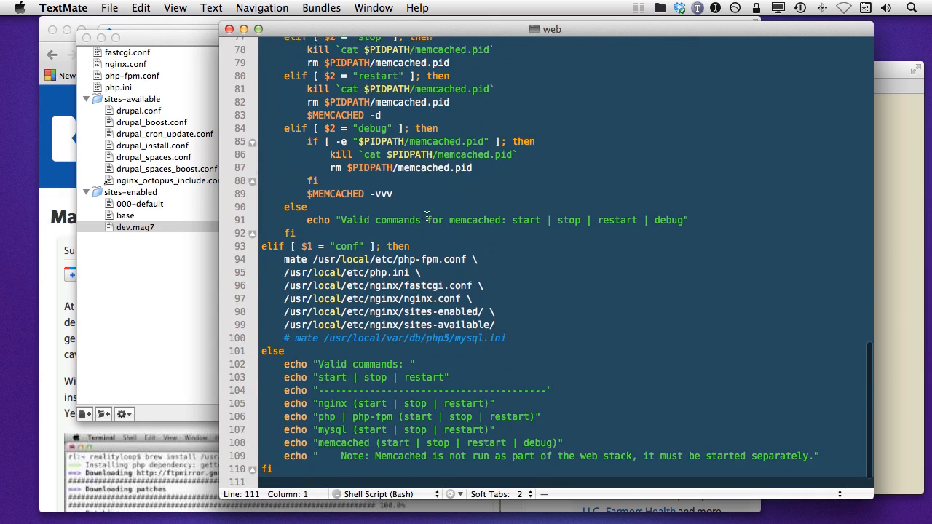
scroll("up", 3)
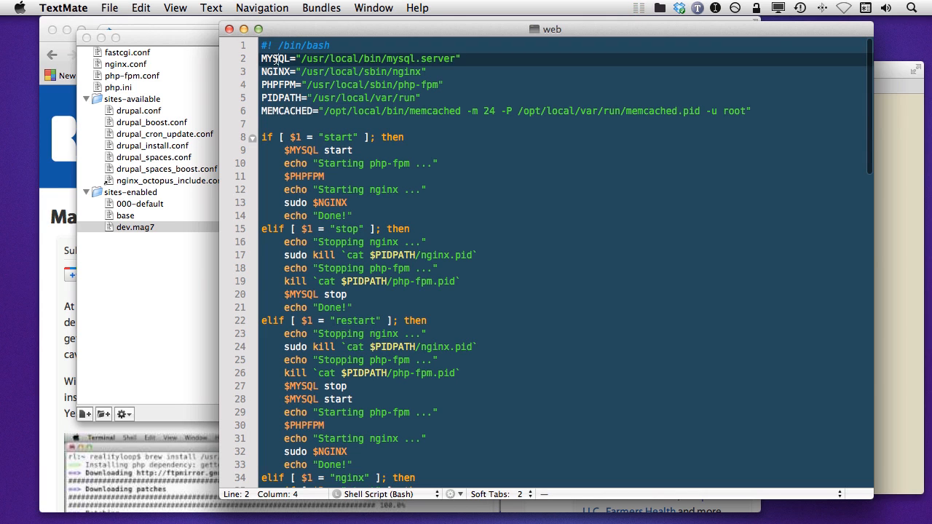
left_click(280, 84)
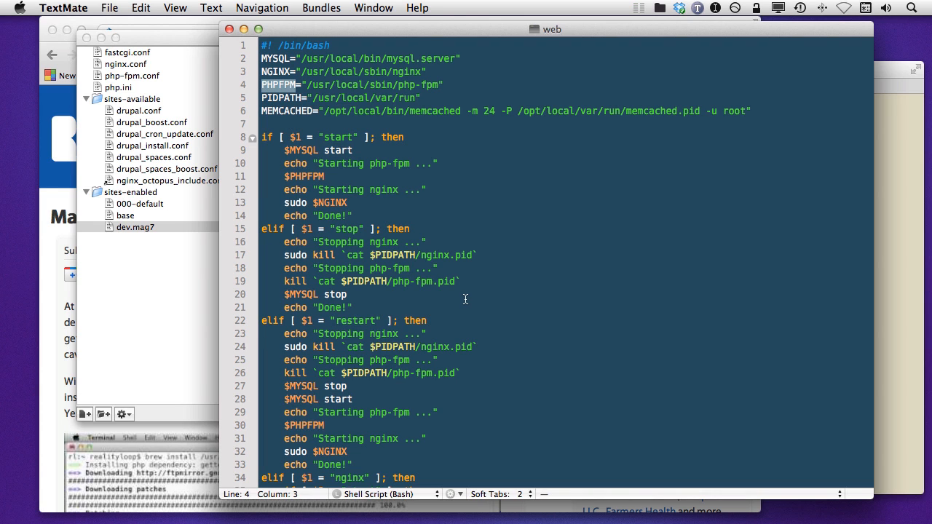
mouse_move(327, 159)
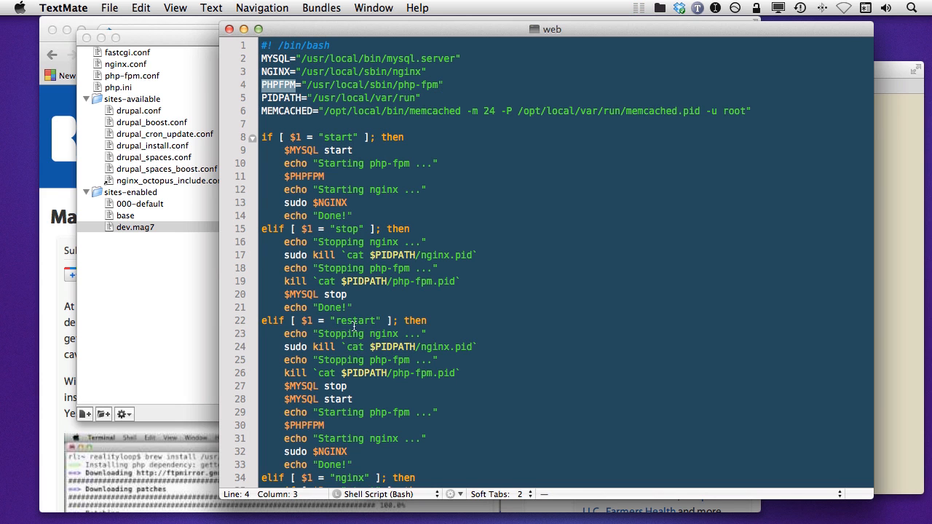
scroll("down", 3)
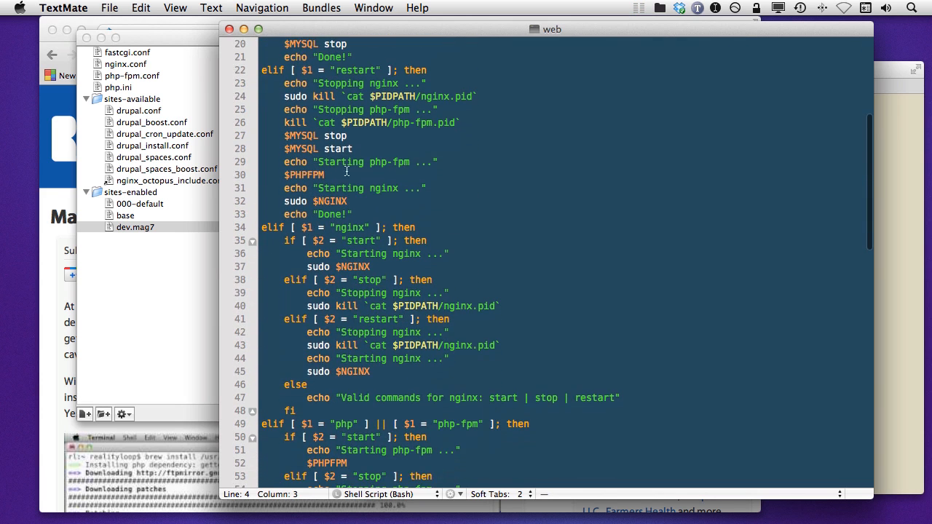
scroll("down", 3)
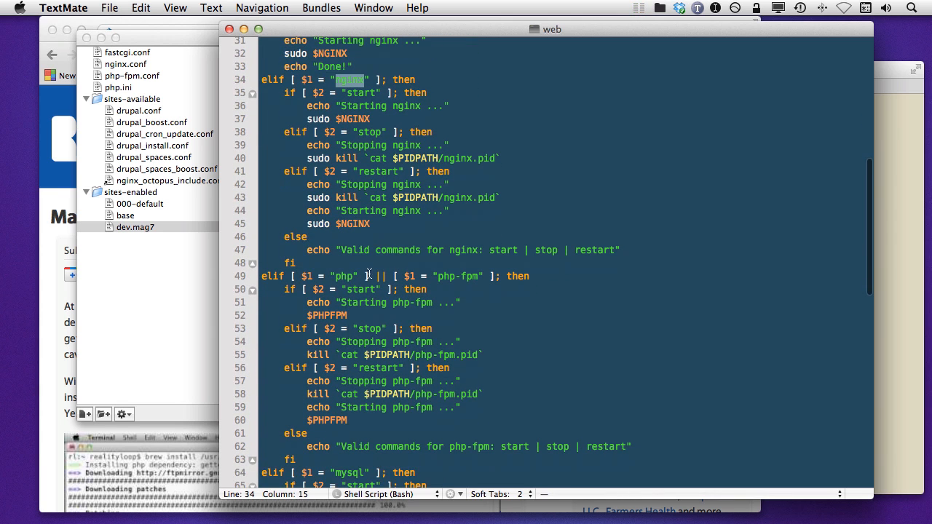
scroll("down", 3)
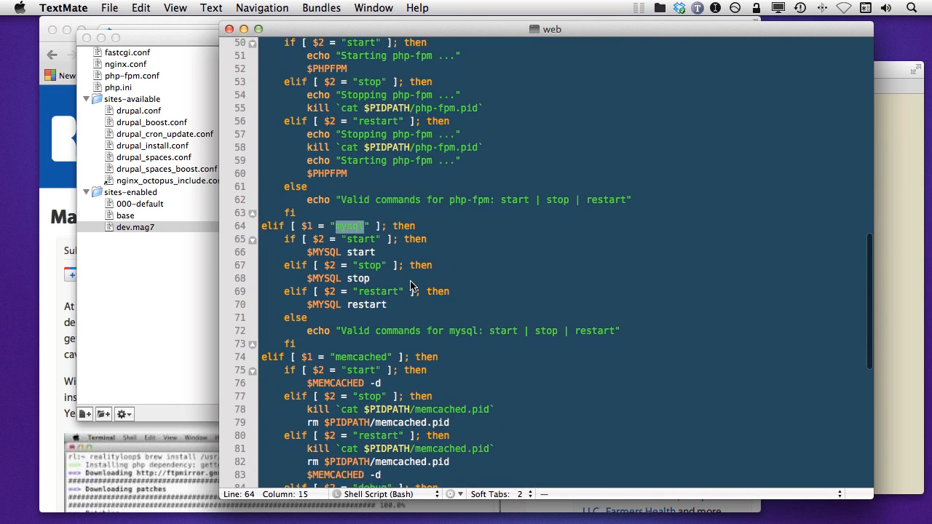
scroll("down", 3)
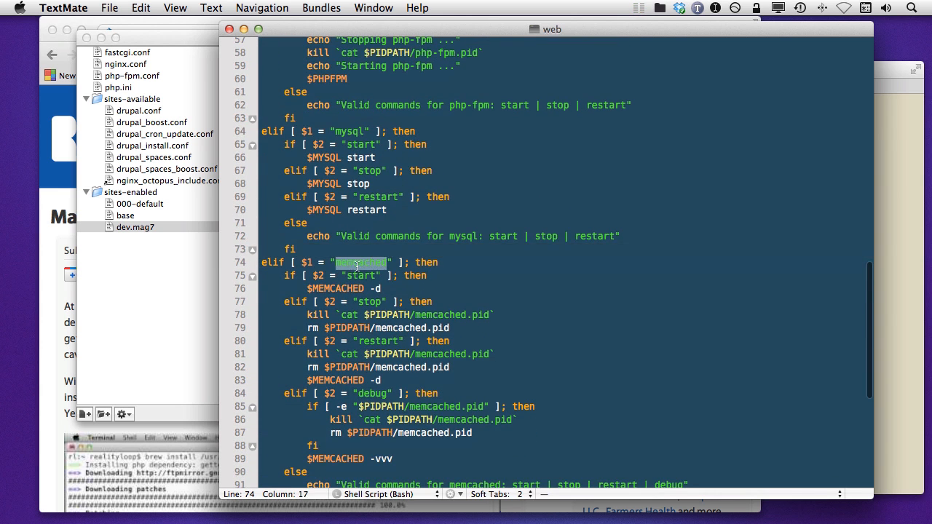
scroll("down", 3)
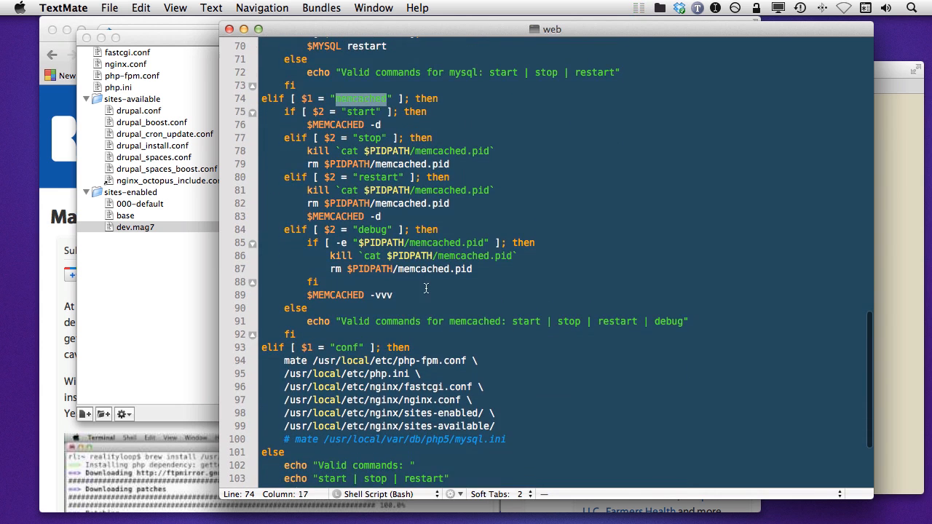
scroll("down", 3)
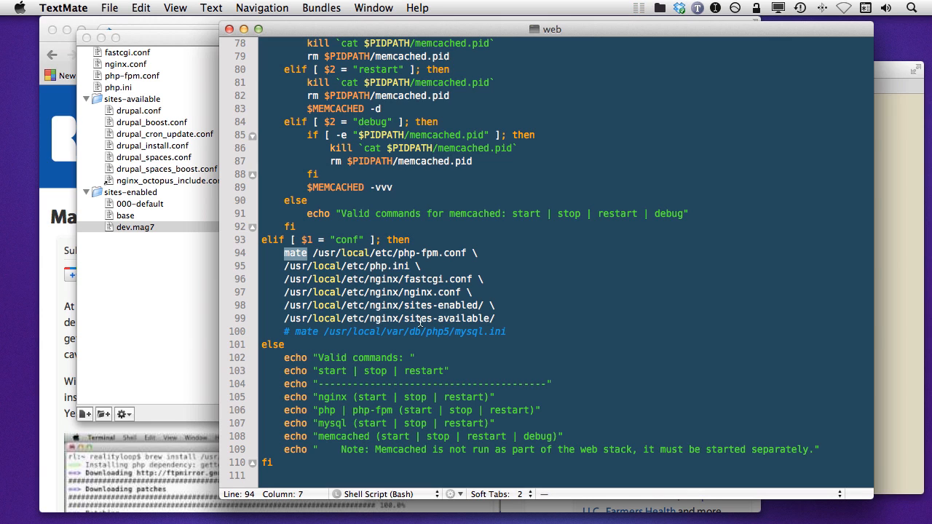
Select 'mate' in the conf section, then right-click sites-enabled in the dev.mag7 project.
double_click(135, 227)
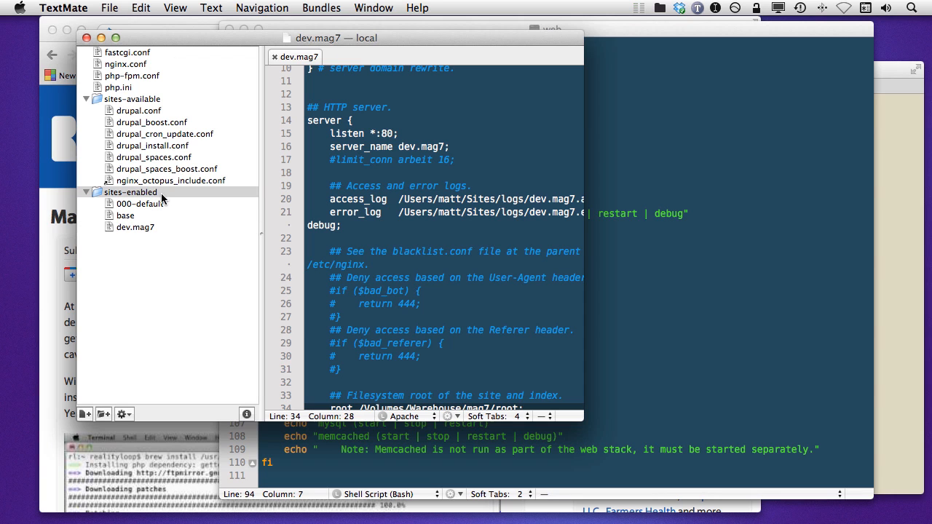
right_click(135, 192)
type("GA")
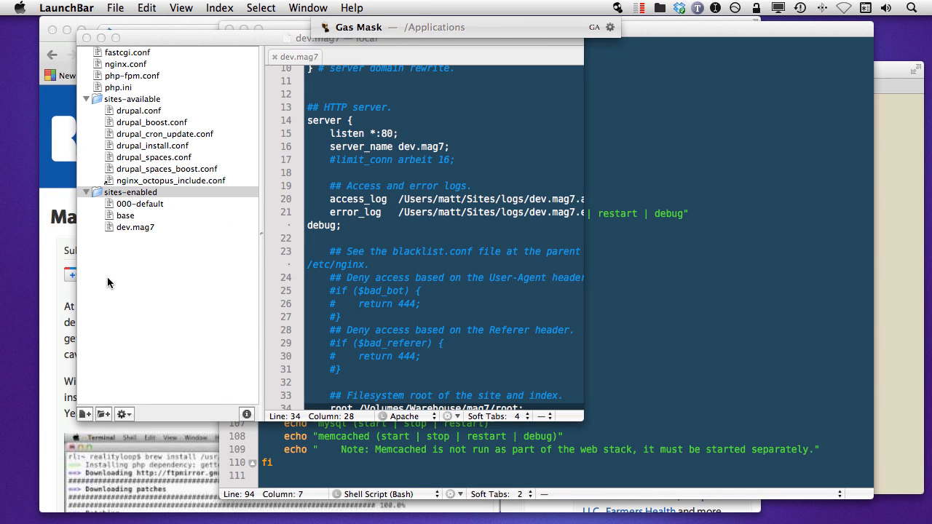
left_click(619, 8)
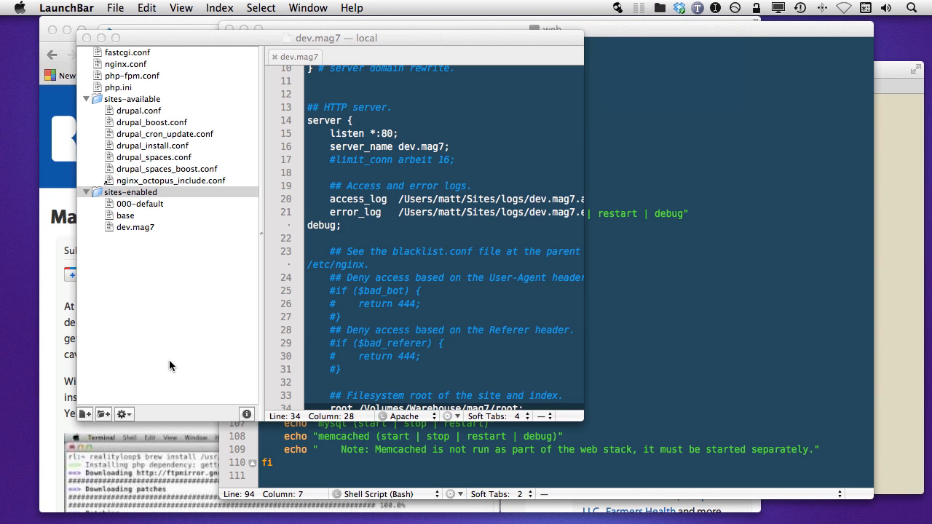
mouse_move(615, 34)
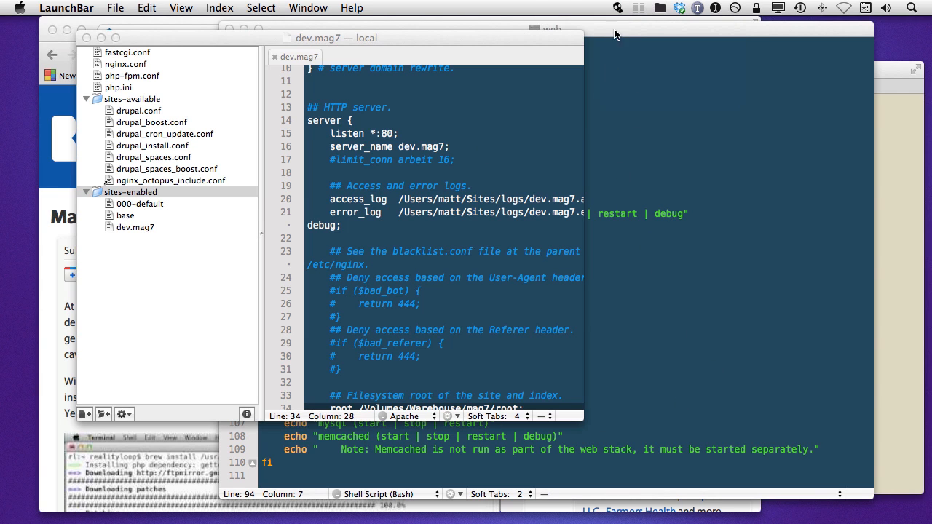
left_click(612, 8)
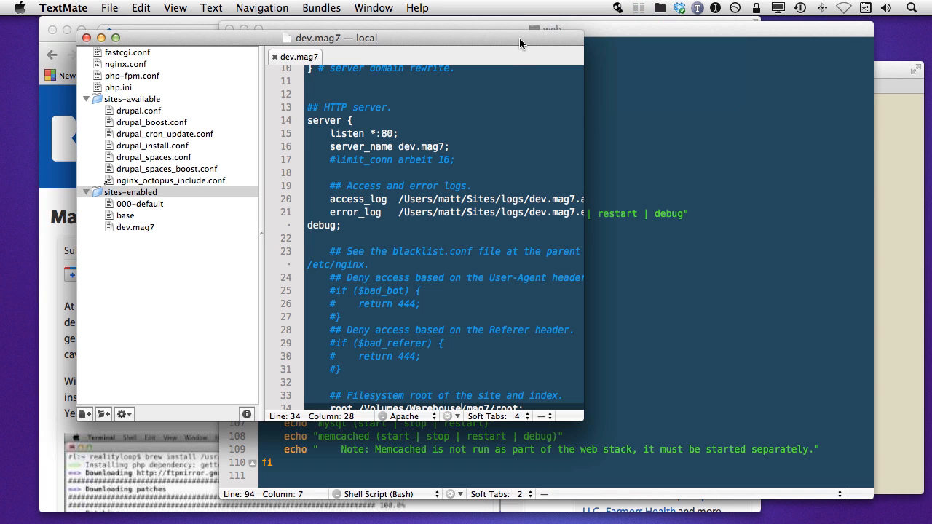
mouse_move(134, 227)
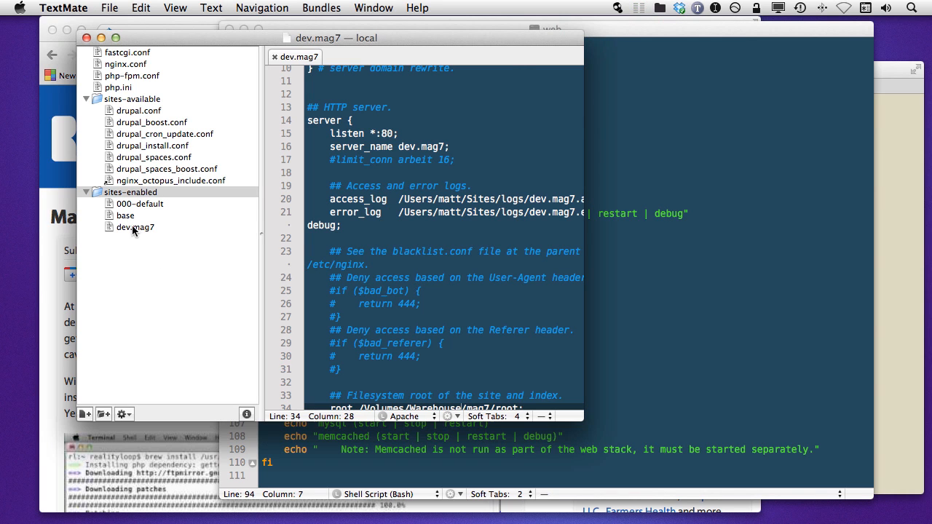
mouse_move(146, 233)
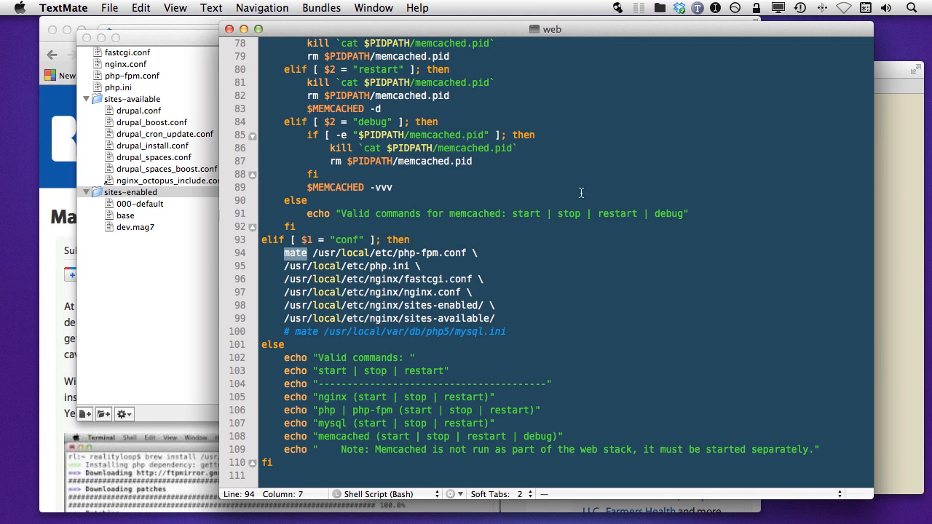
Select the config file paths in the web script's conf branch, then bring the dev.mag7 project forward.
scroll("up", 3)
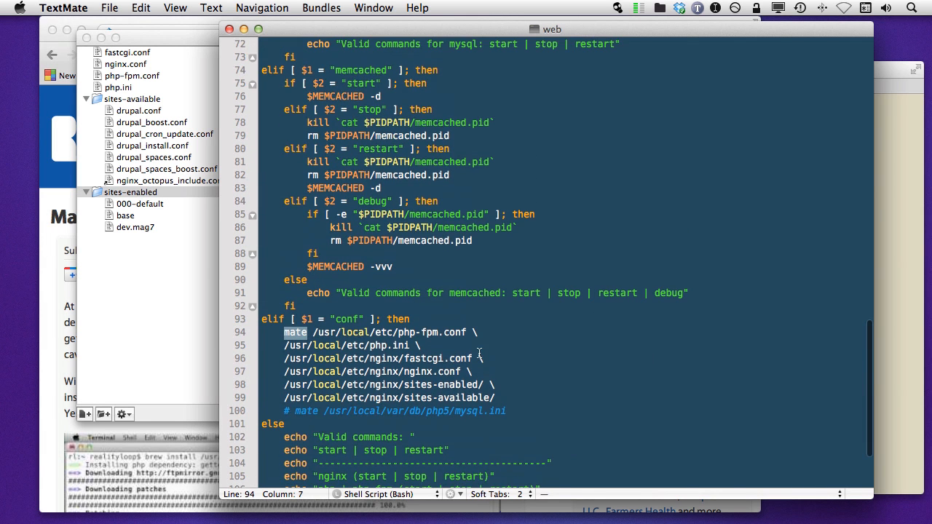
left_click_drag(309, 332, 494, 397)
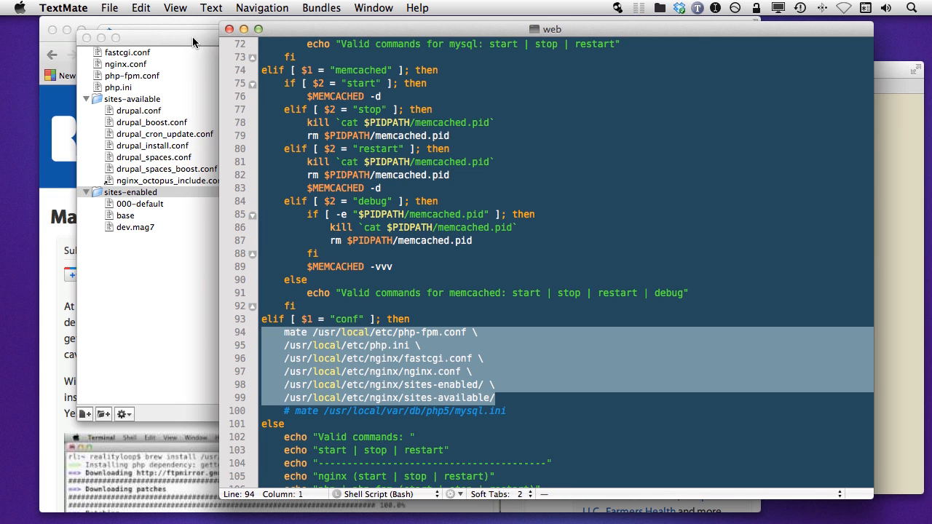
double_click(135, 227)
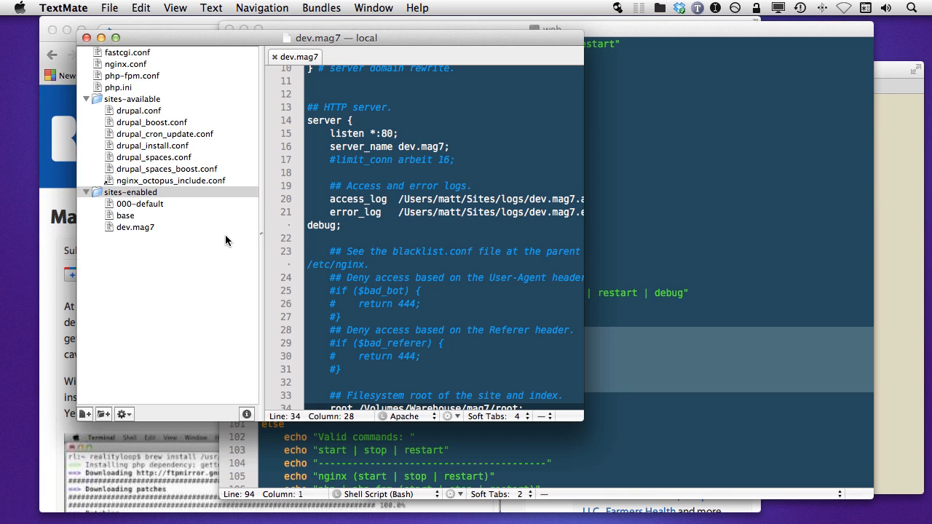
mouse_move(581, 422)
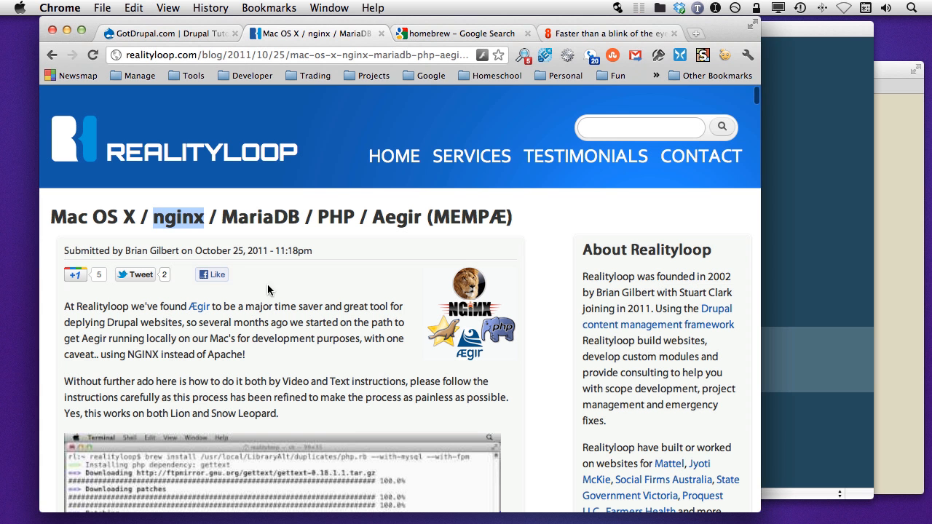
mouse_move(343, 271)
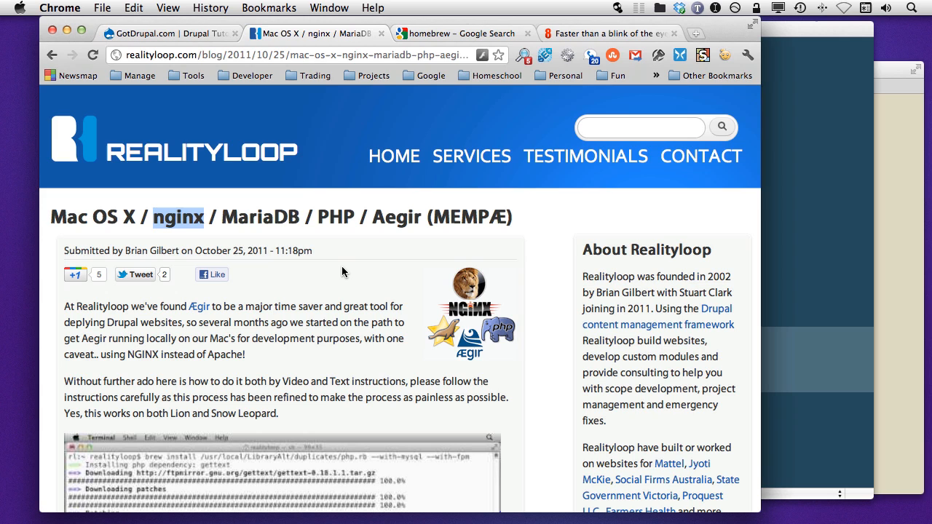